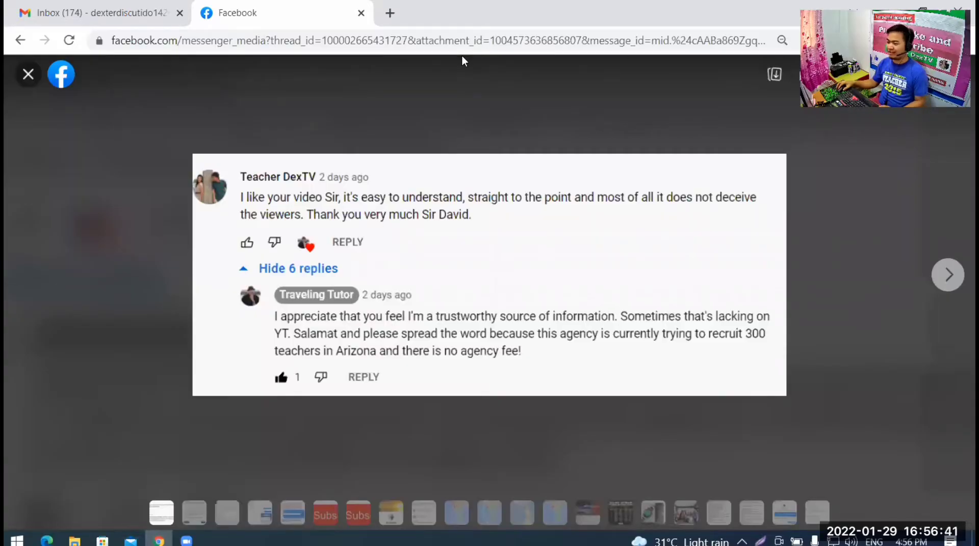
{"action": "mouse_move", "coordinate": [227, 217]}
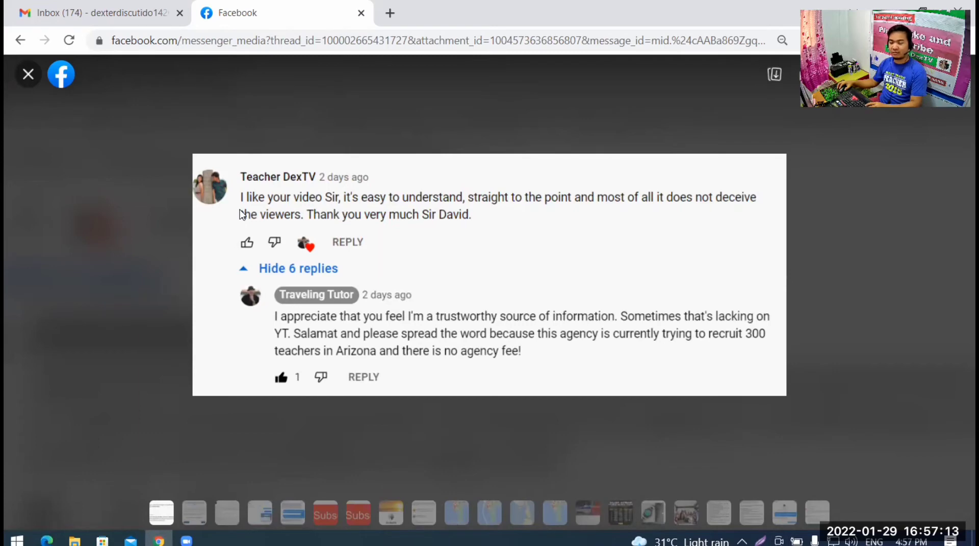
{"action": "mouse_move", "coordinate": [947, 275]}
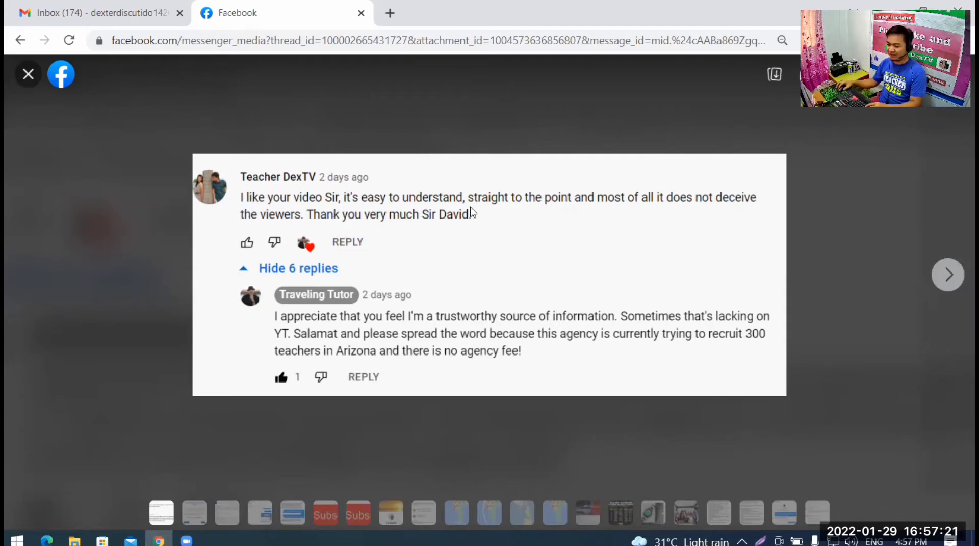
{"action": "mouse_move", "coordinate": [649, 216]}
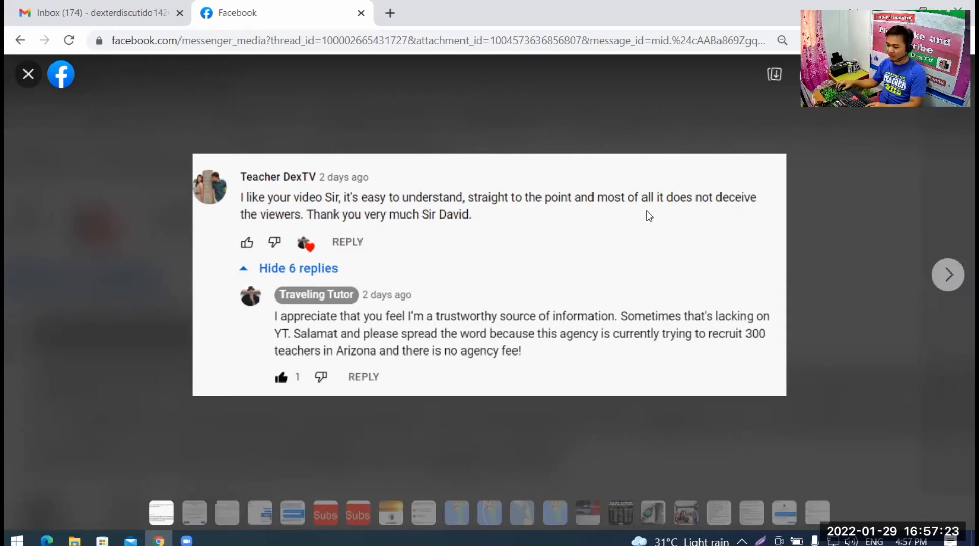
{"action": "mouse_move", "coordinate": [741, 216]}
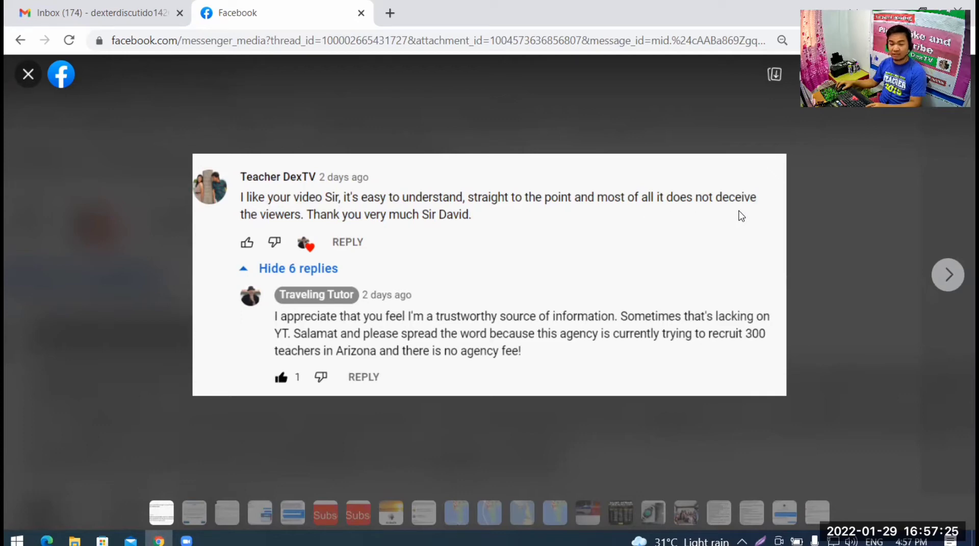
{"action": "mouse_move", "coordinate": [324, 226]}
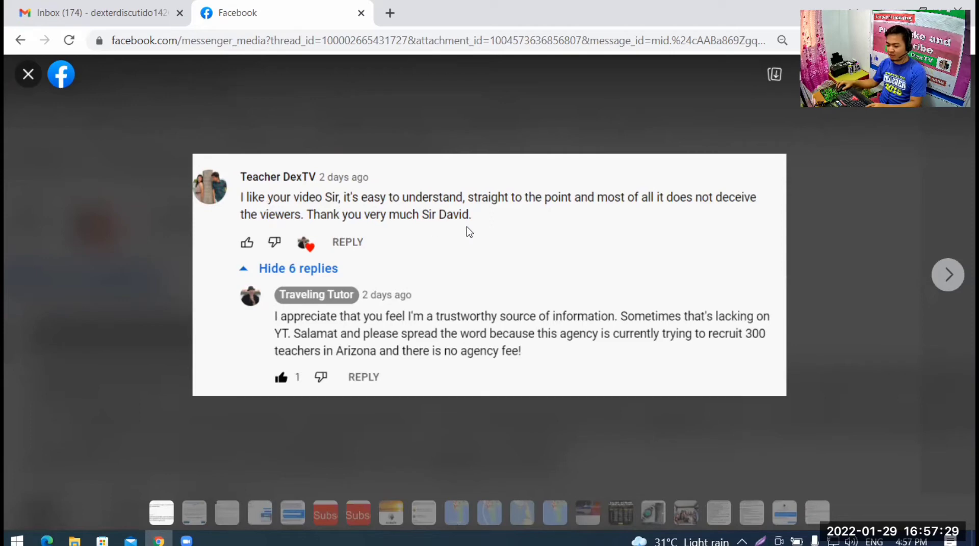
{"action": "mouse_move", "coordinate": [285, 328]}
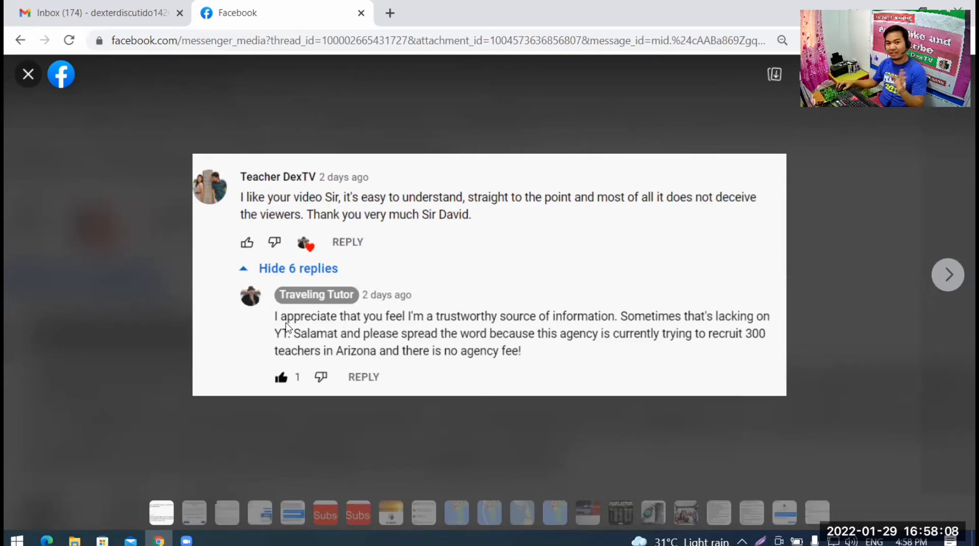
{"action": "mouse_move", "coordinate": [305, 327]}
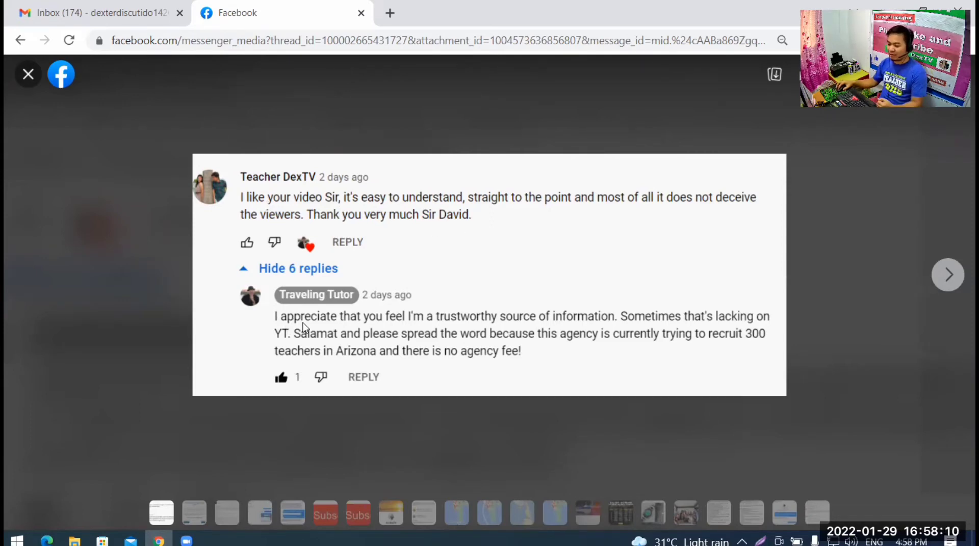
{"action": "mouse_move", "coordinate": [402, 326]}
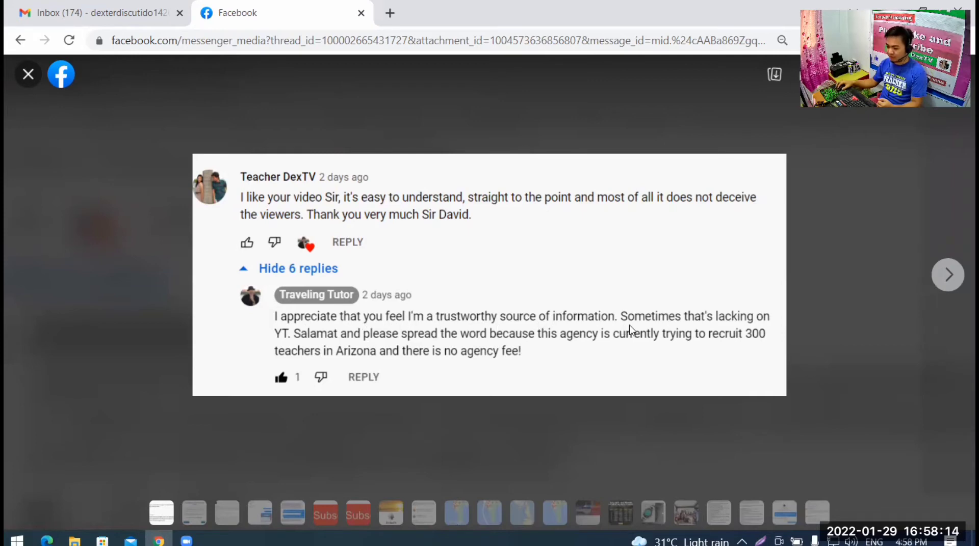
{"action": "mouse_move", "coordinate": [659, 331]}
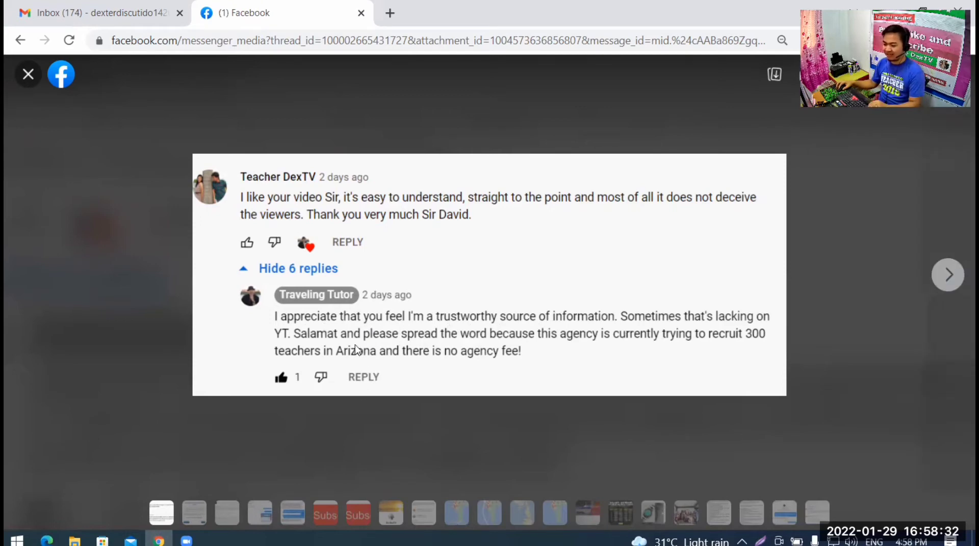
{"action": "mouse_move", "coordinate": [531, 346]}
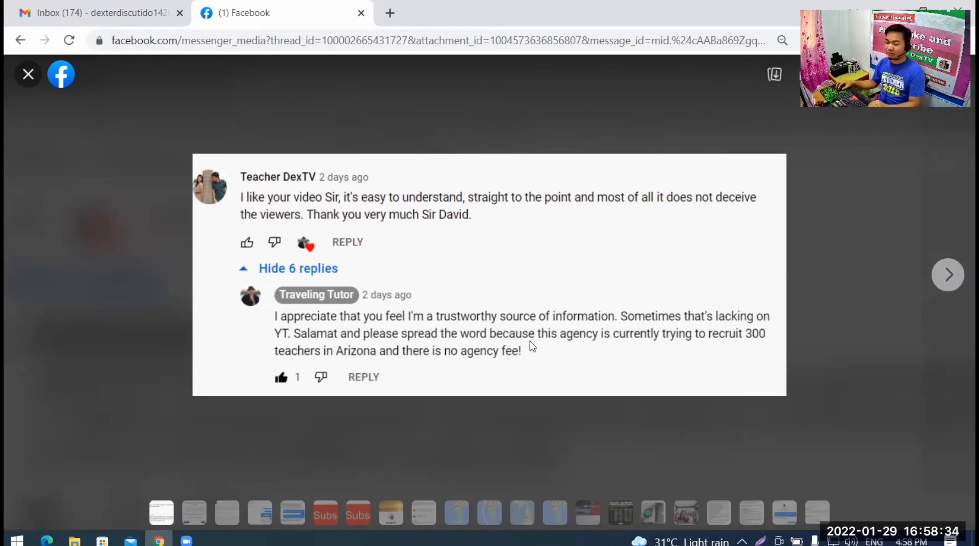
{"action": "mouse_move", "coordinate": [602, 361]}
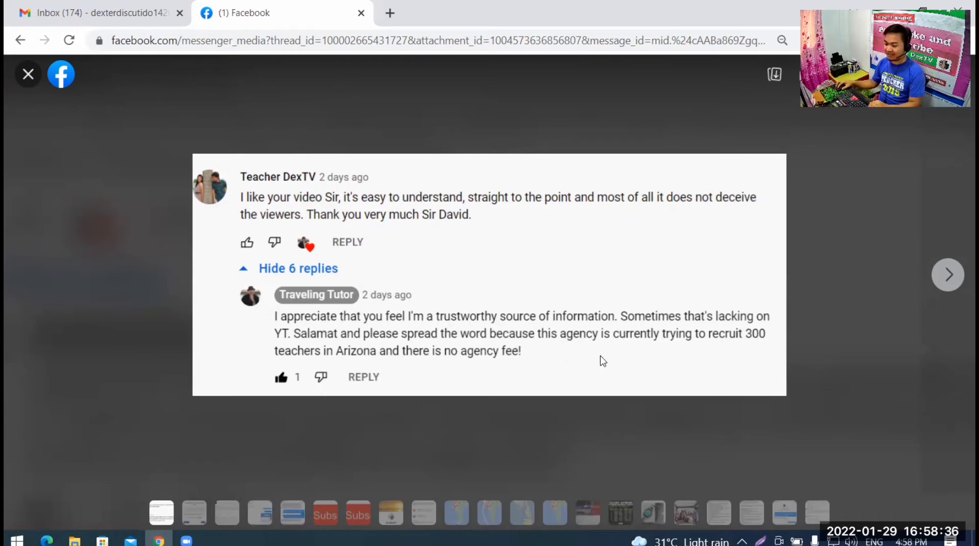
{"action": "mouse_move", "coordinate": [708, 360]}
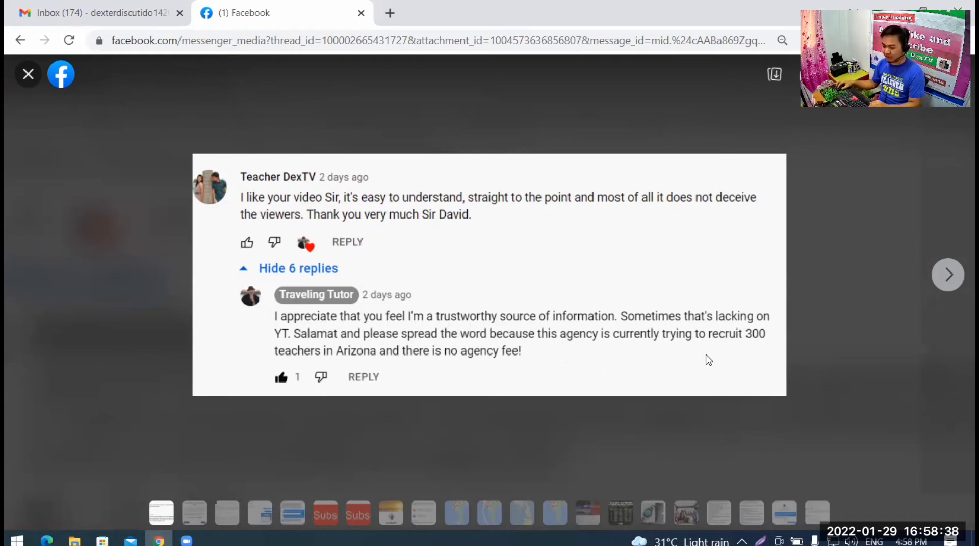
{"action": "mouse_move", "coordinate": [751, 360]}
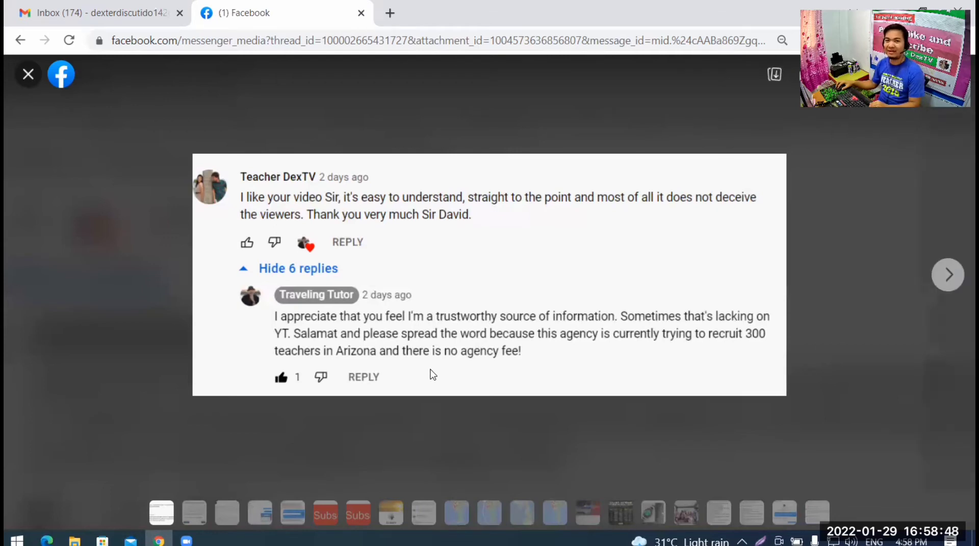
{"action": "mouse_move", "coordinate": [439, 381]}
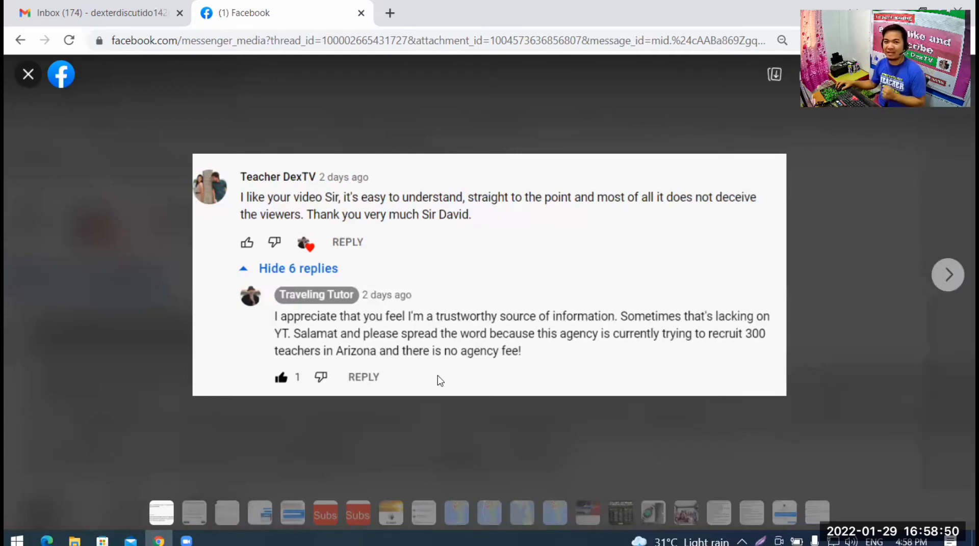
{"action": "mouse_move", "coordinate": [468, 401]}
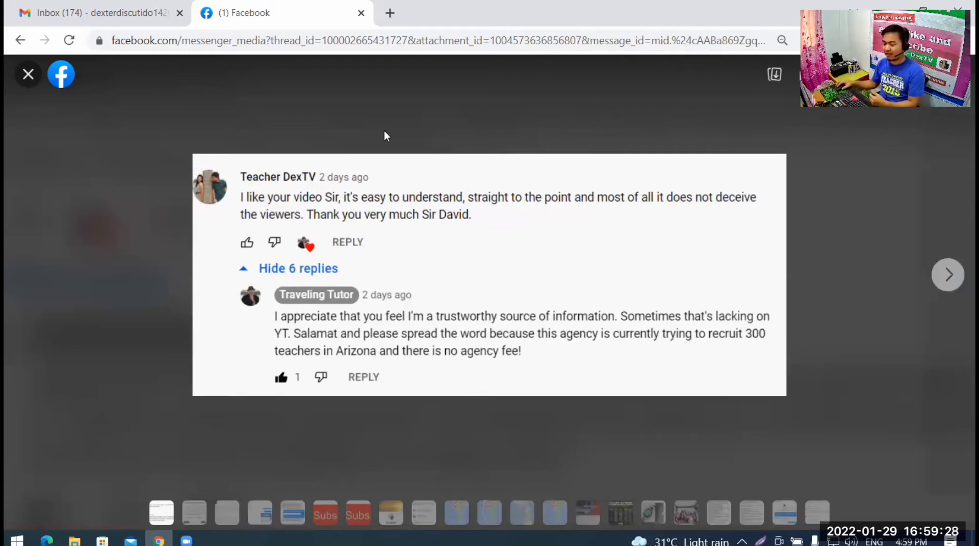
{"action": "mouse_move", "coordinate": [367, 263]}
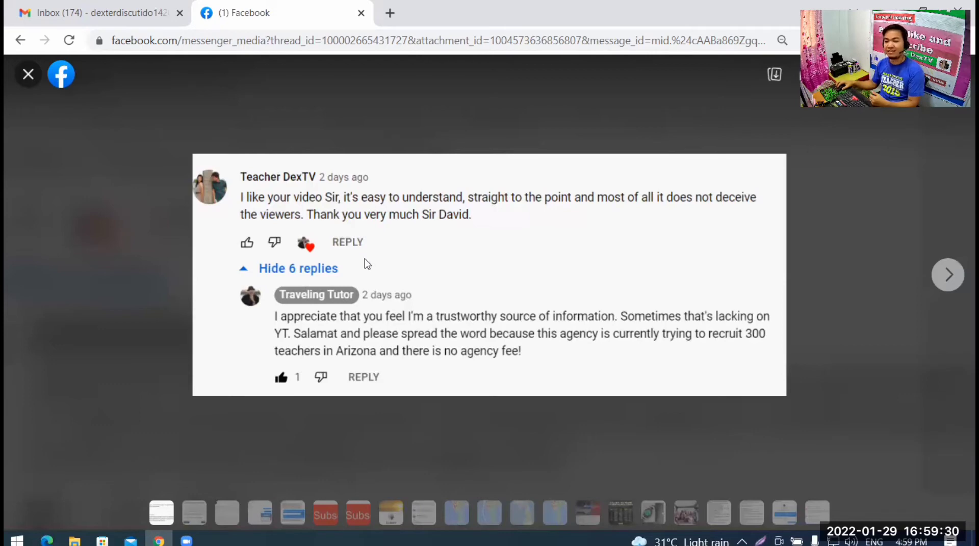
{"action": "mouse_move", "coordinate": [623, 122]}
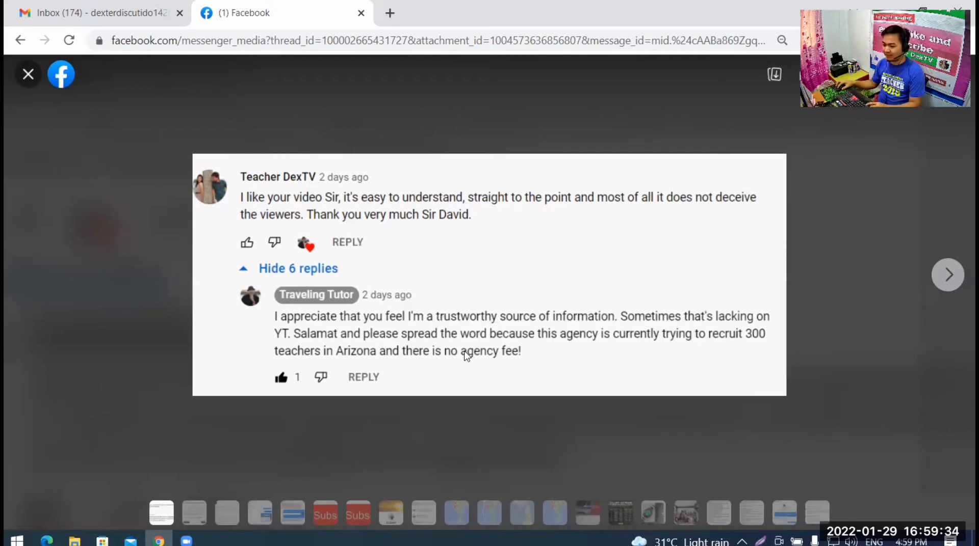
Load the ESi agency site's Fees page in a fresh browser tab.
{"action": "left_click", "coordinate": [388, 12]}
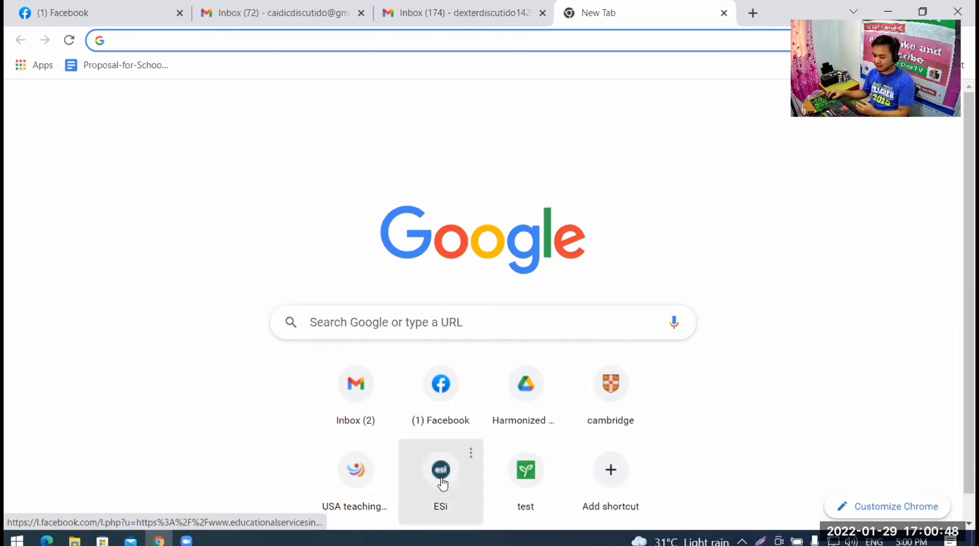
{"action": "left_click", "coordinate": [441, 470]}
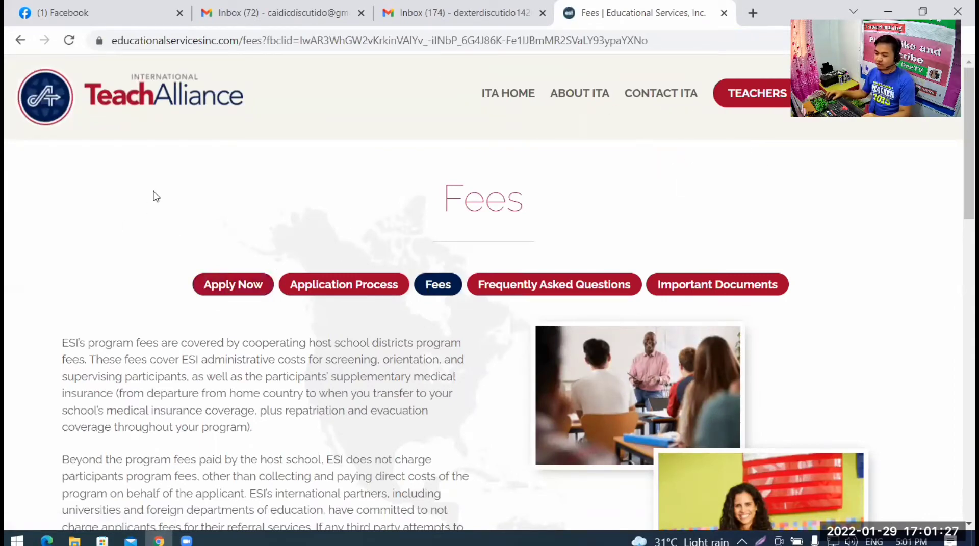
{"action": "mouse_move", "coordinate": [268, 156]}
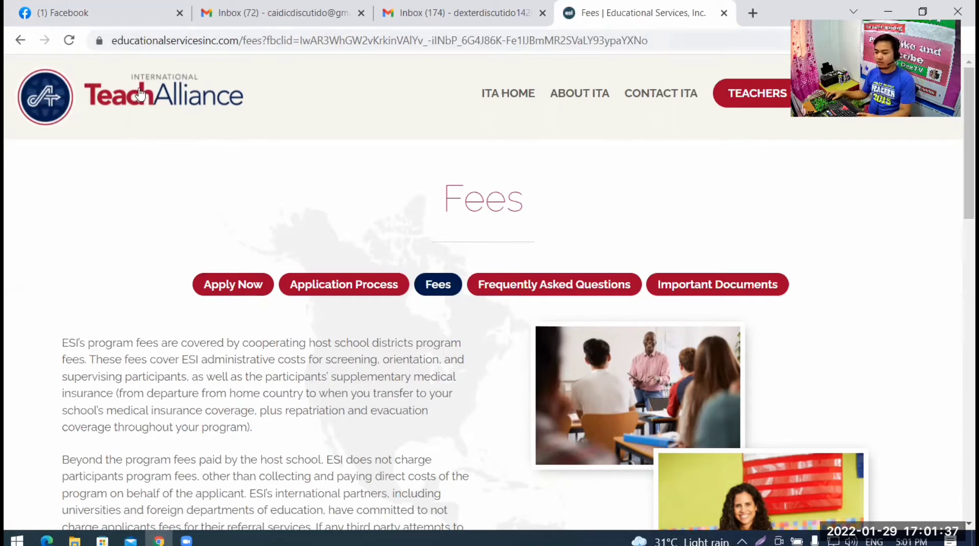
{"action": "mouse_move", "coordinate": [233, 284]}
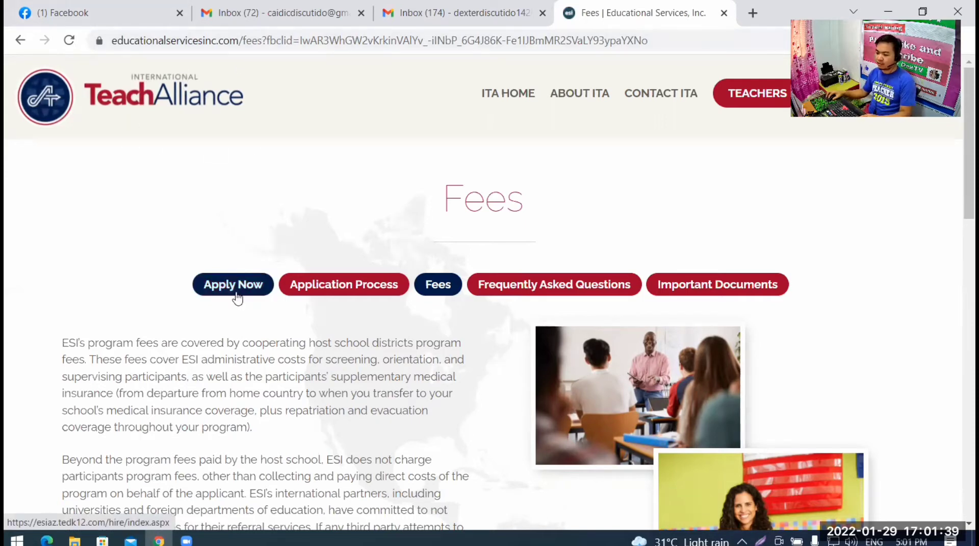
{"action": "left_click", "coordinate": [232, 285]}
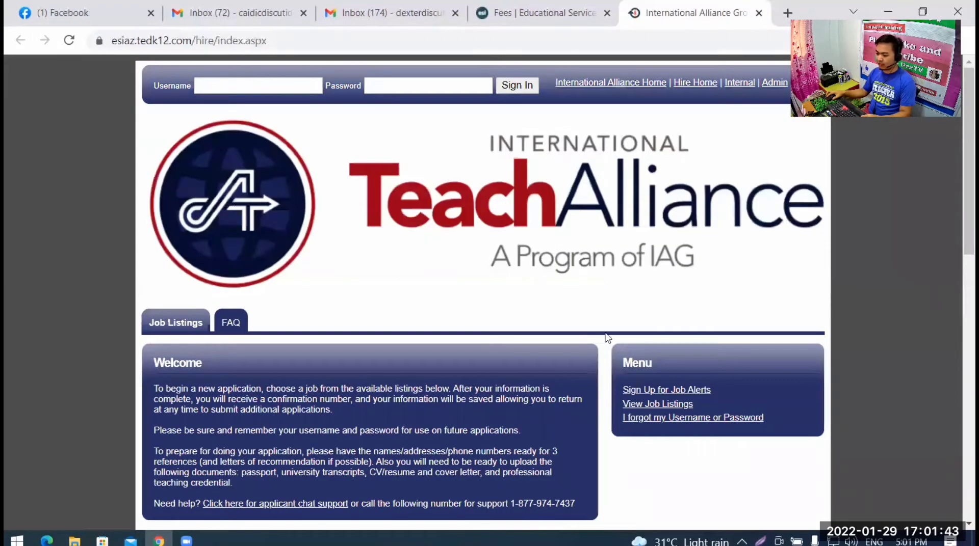
{"action": "scroll", "scroll_direction": "down", "scroll_amount": 3}
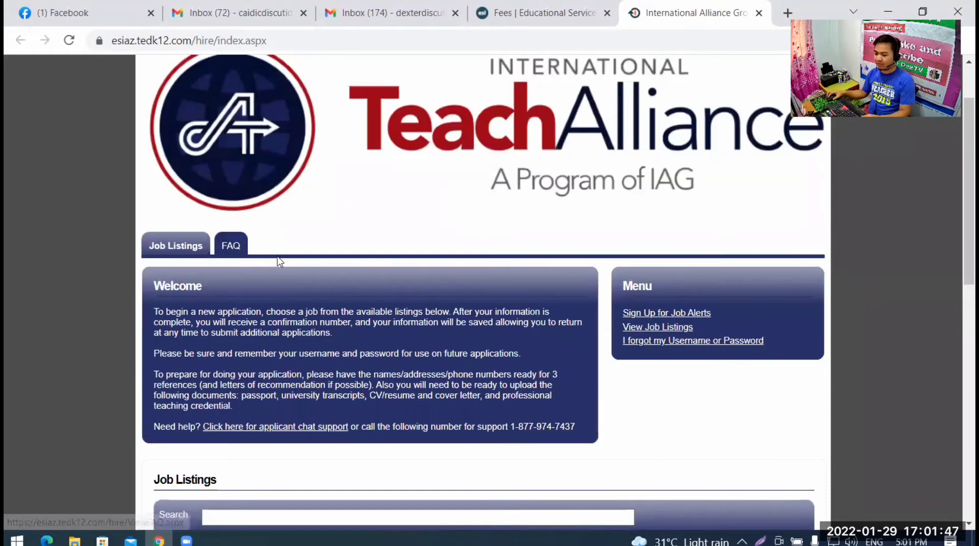
{"action": "scroll", "scroll_direction": "down", "scroll_amount": 3}
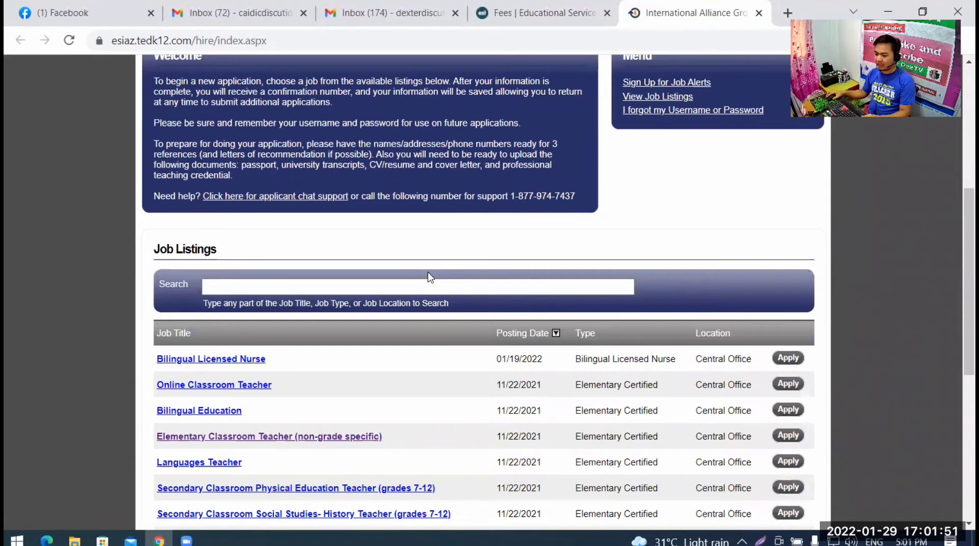
{"action": "scroll", "scroll_direction": "down", "scroll_amount": 3}
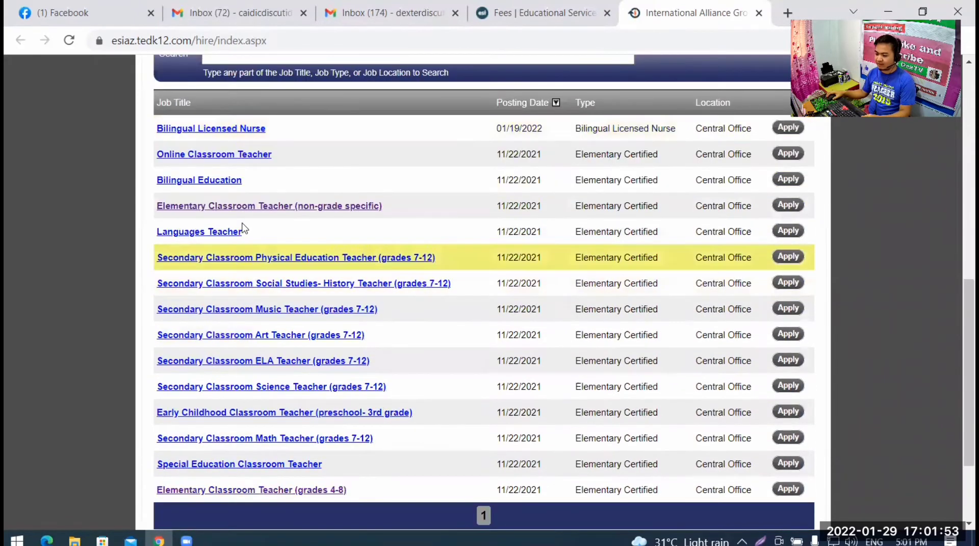
{"action": "mouse_move", "coordinate": [235, 146]}
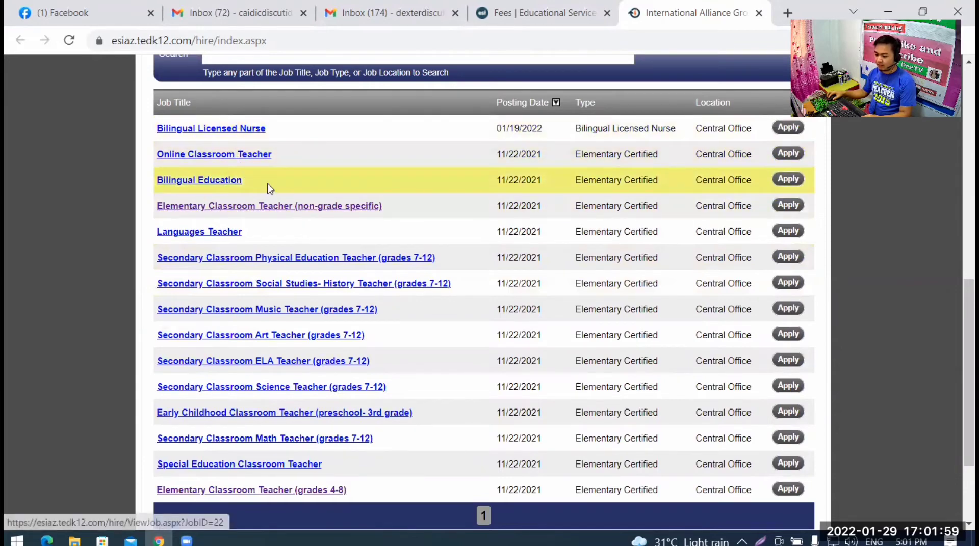
{"action": "mouse_move", "coordinate": [269, 206]}
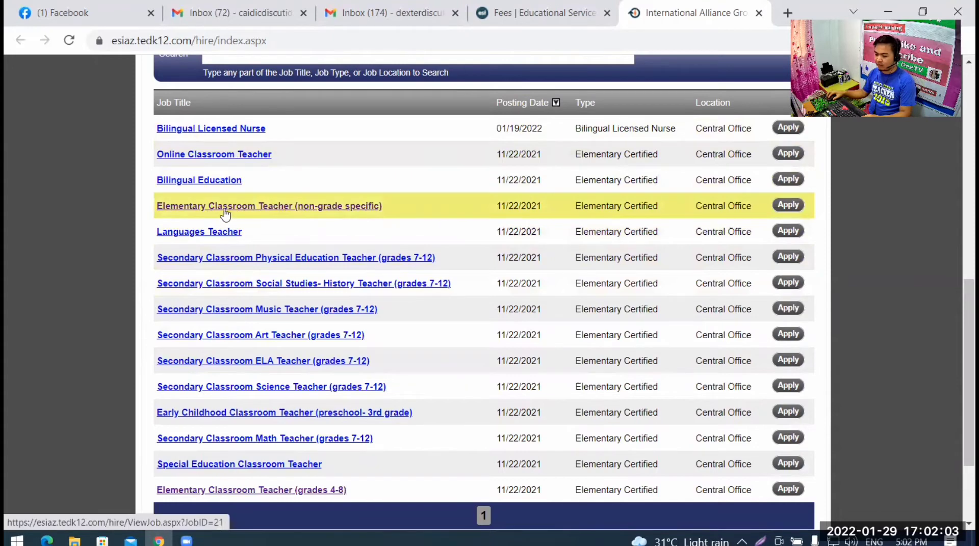
{"action": "mouse_move", "coordinate": [434, 219]}
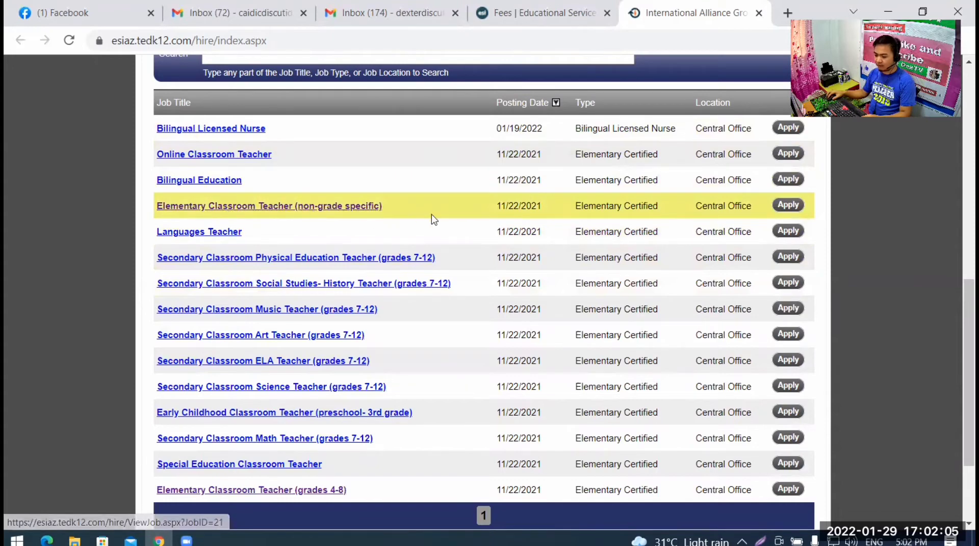
{"action": "scroll", "scroll_direction": "down", "scroll_amount": 3}
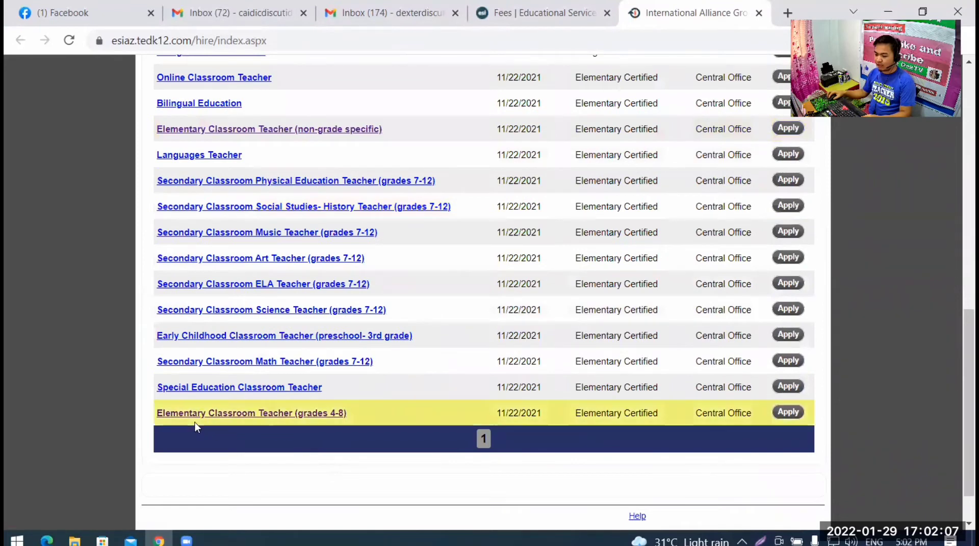
{"action": "mouse_move", "coordinate": [324, 421]}
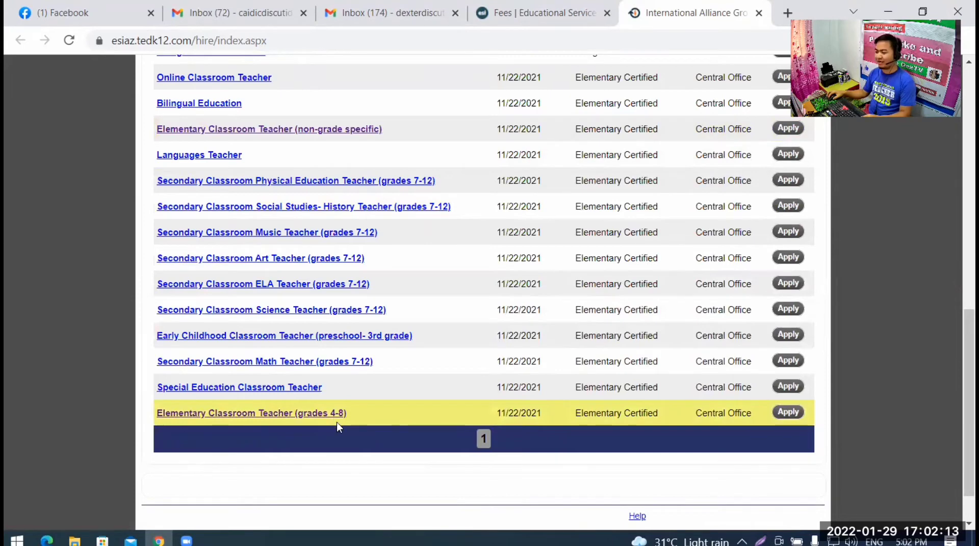
{"action": "mouse_move", "coordinate": [385, 206]}
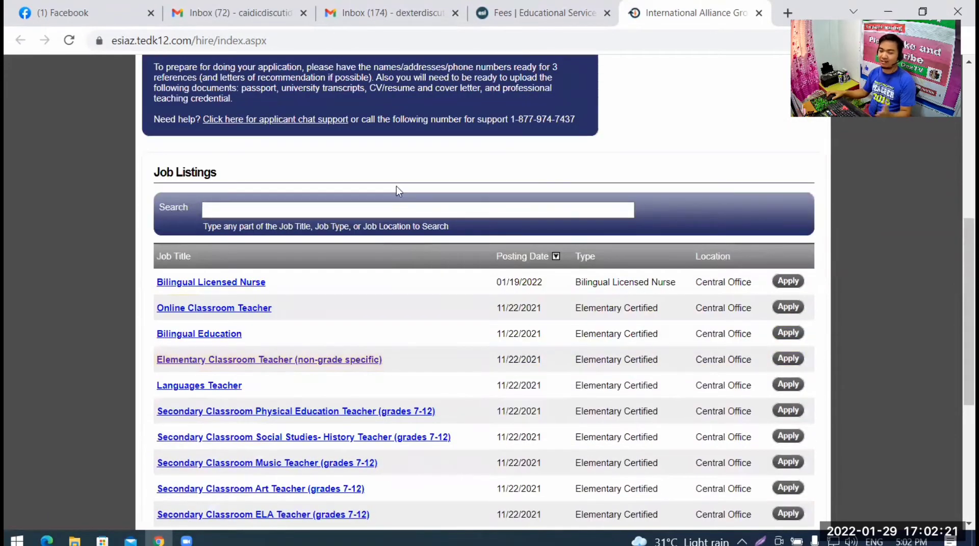
{"action": "mouse_move", "coordinate": [396, 121]}
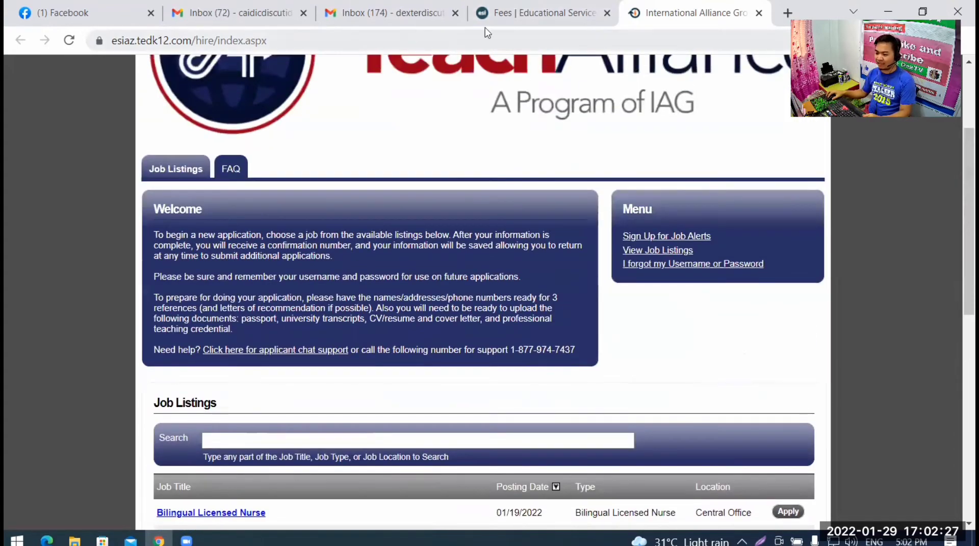
Read through the International Alliance Group LLC interview invitation email down to the Spark Hire instructions.
{"action": "left_click", "coordinate": [393, 12]}
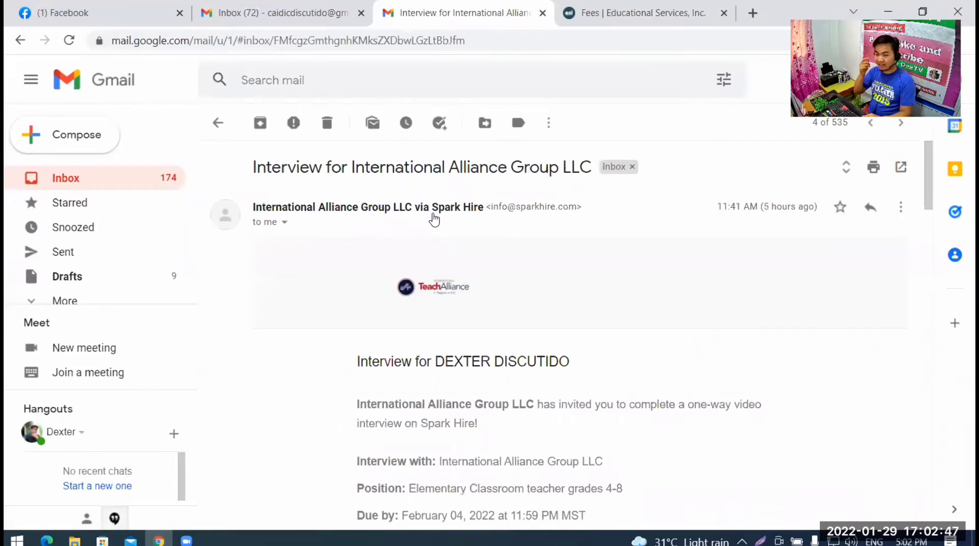
{"action": "mouse_move", "coordinate": [398, 235]}
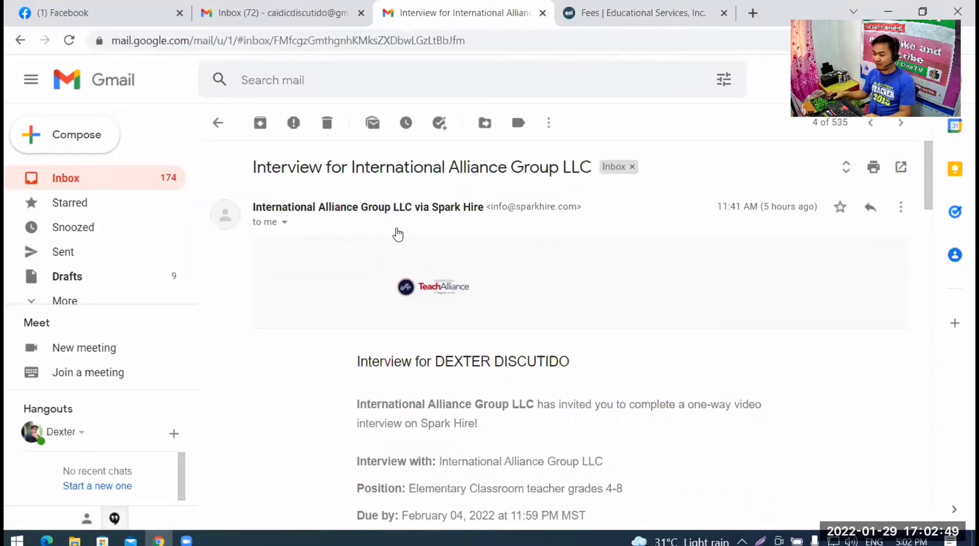
{"action": "mouse_move", "coordinate": [705, 320]}
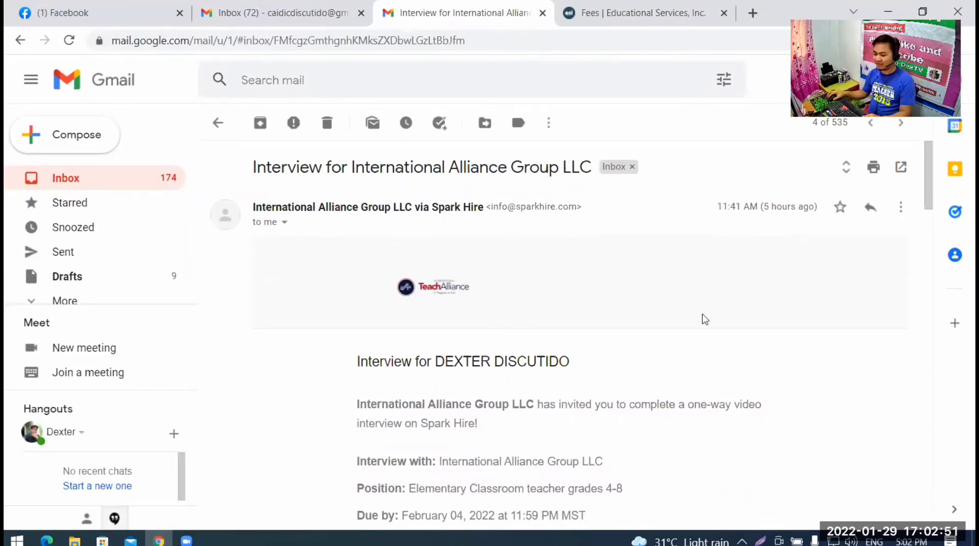
{"action": "scroll", "scroll_direction": "down", "scroll_amount": 3}
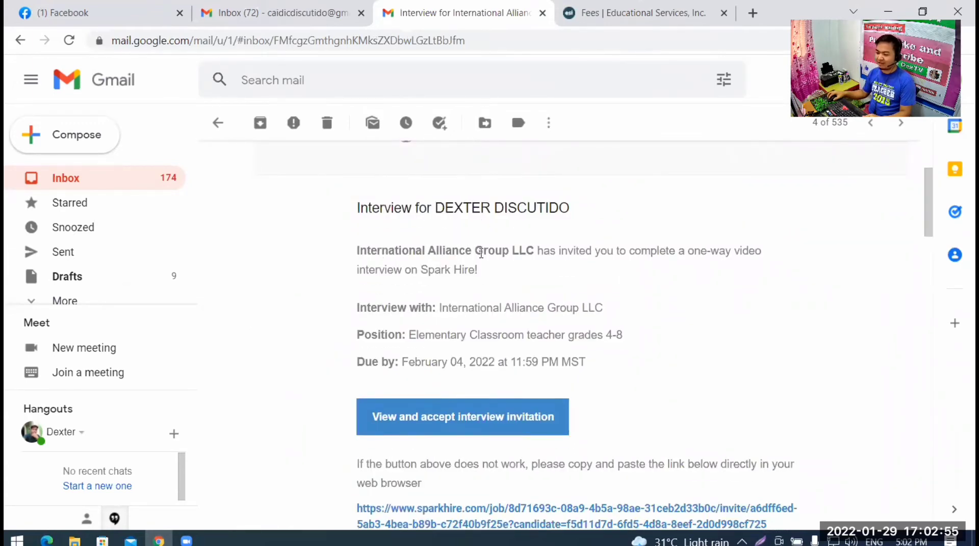
{"action": "mouse_move", "coordinate": [604, 266]}
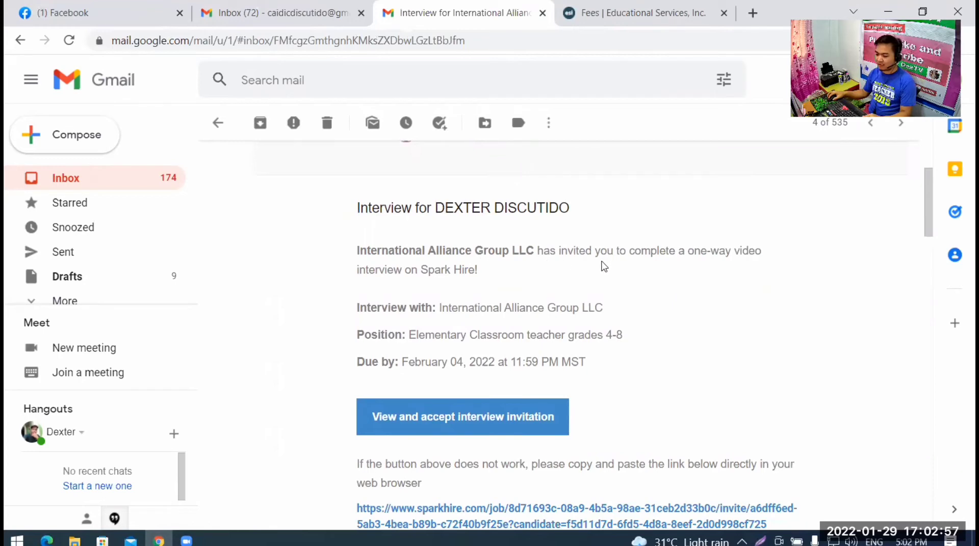
{"action": "mouse_move", "coordinate": [731, 273]}
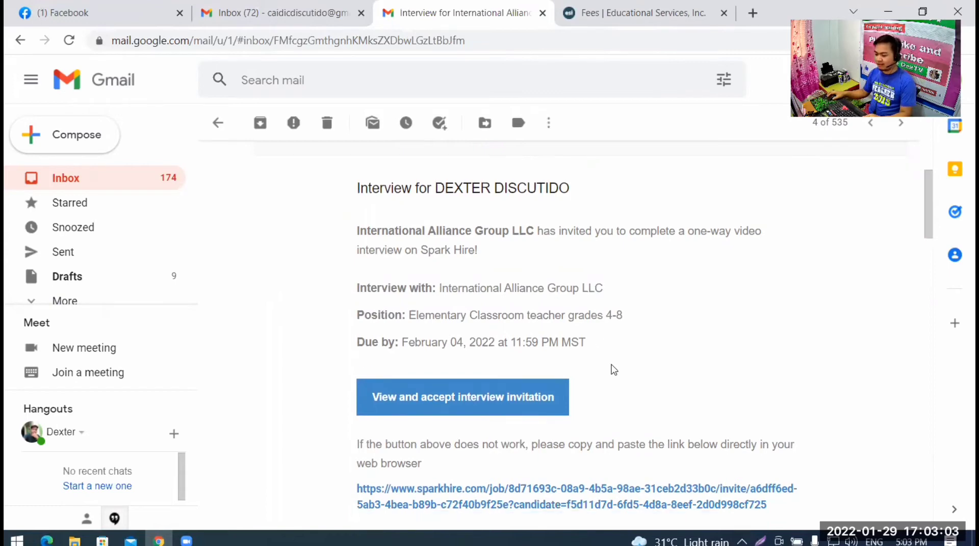
{"action": "scroll", "scroll_direction": "down", "scroll_amount": 3}
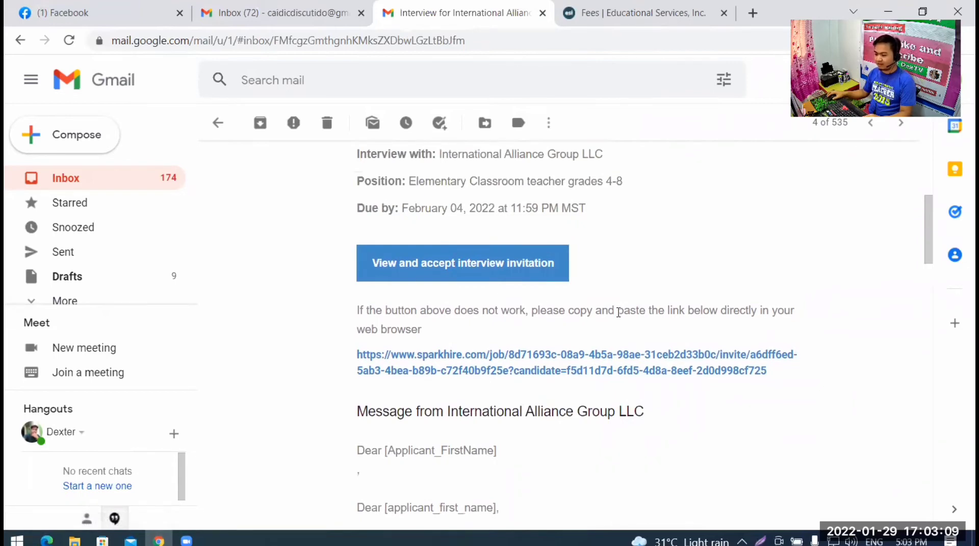
{"action": "scroll", "scroll_direction": "down", "scroll_amount": 3}
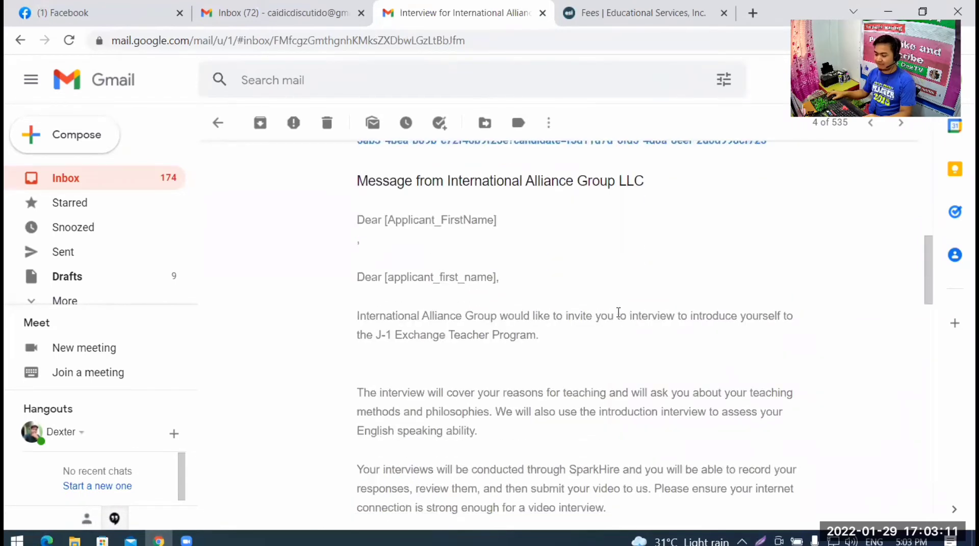
{"action": "scroll", "scroll_direction": "down", "scroll_amount": 3}
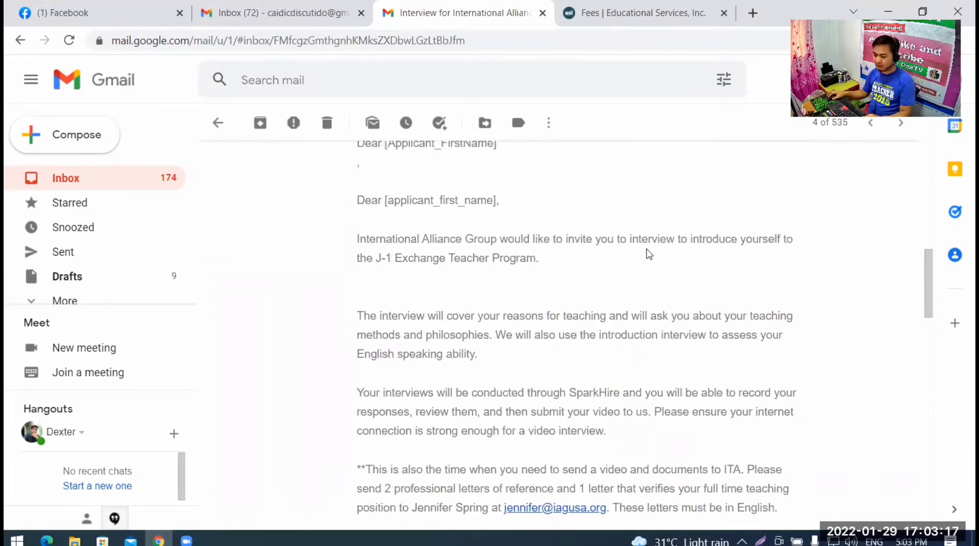
{"action": "mouse_move", "coordinate": [691, 256]}
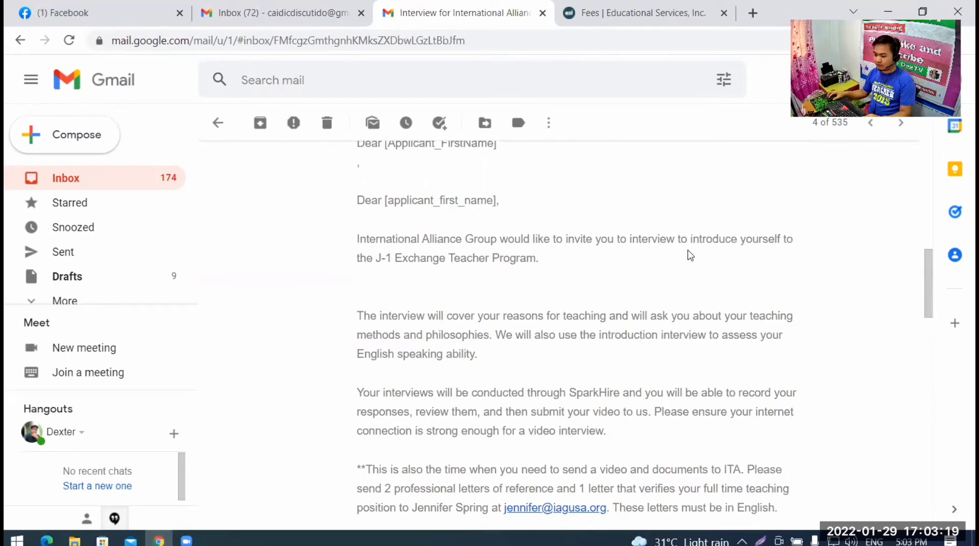
{"action": "mouse_move", "coordinate": [371, 262]}
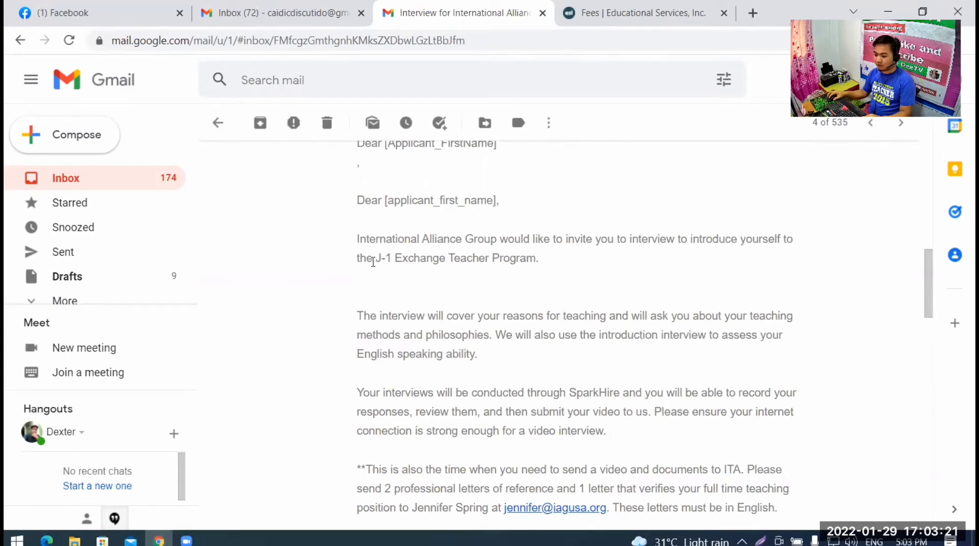
{"action": "mouse_move", "coordinate": [421, 269]}
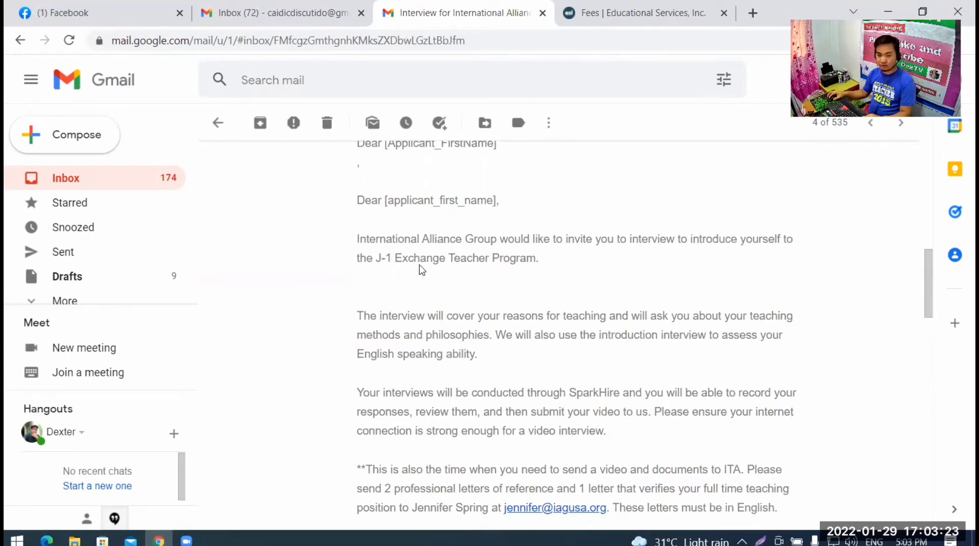
{"action": "scroll", "scroll_direction": "down", "scroll_amount": 3}
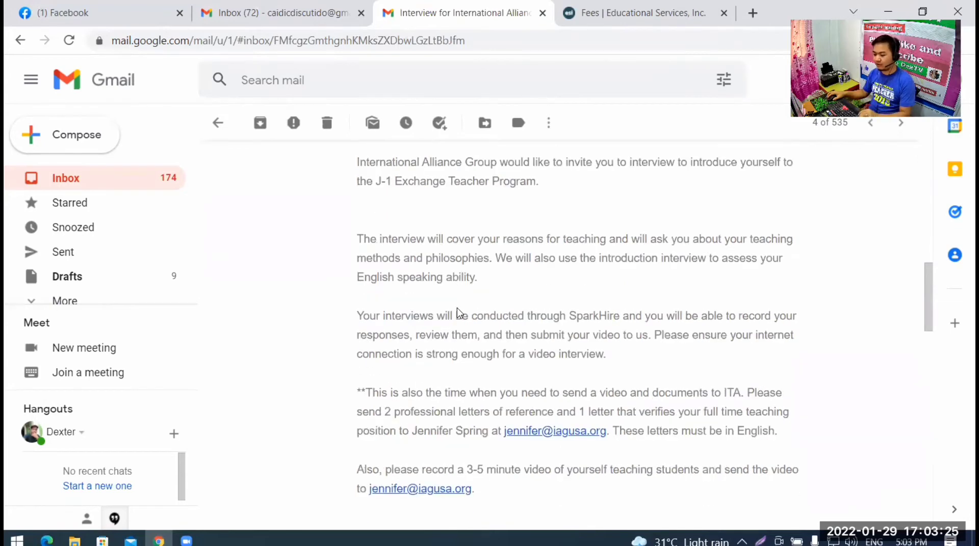
{"action": "scroll", "scroll_direction": "down", "scroll_amount": 3}
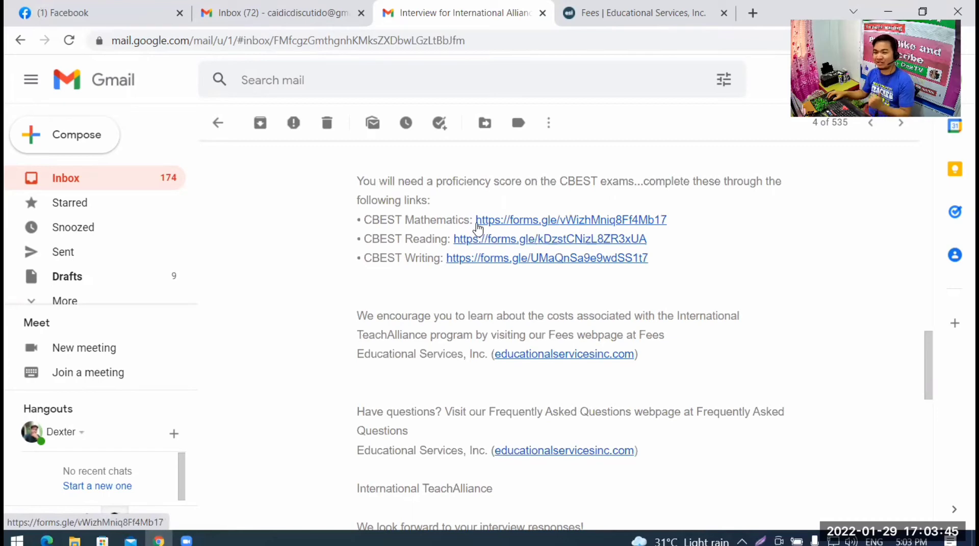
{"action": "mouse_move", "coordinate": [467, 226]}
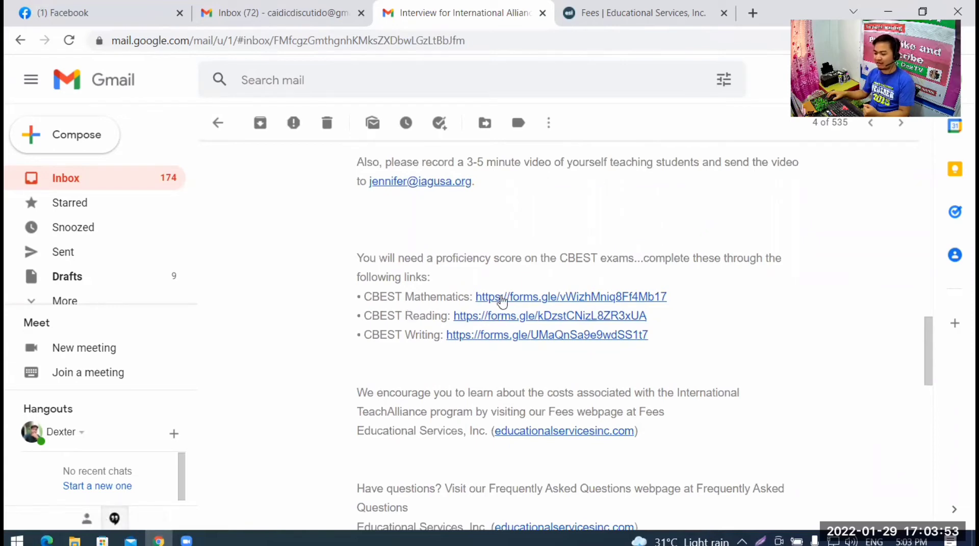
{"action": "mouse_move", "coordinate": [459, 312]}
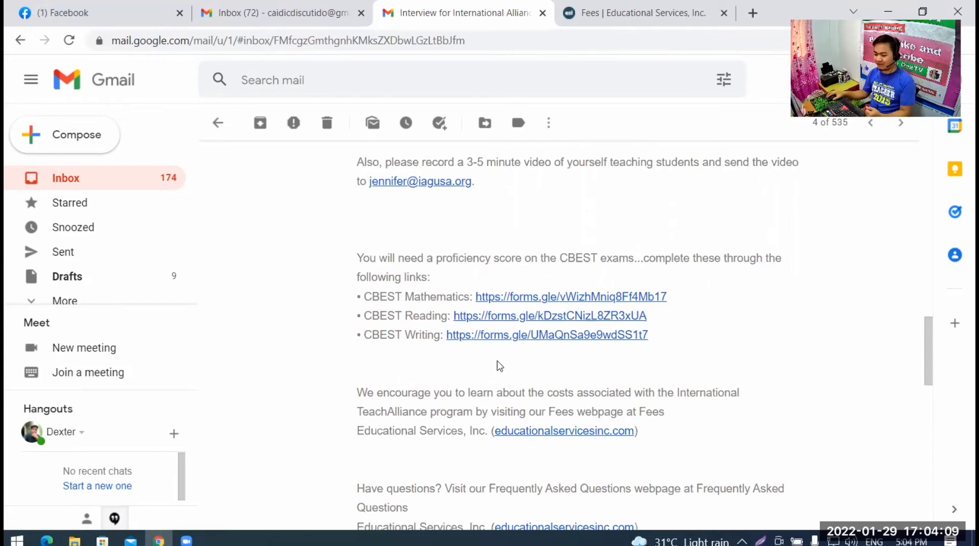
{"action": "scroll", "scroll_direction": "down", "scroll_amount": 3}
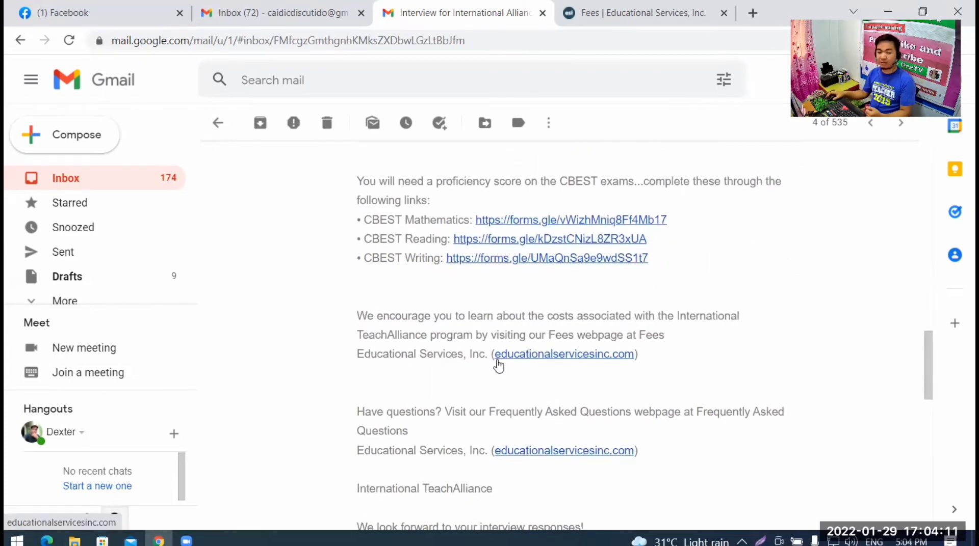
{"action": "scroll", "scroll_direction": "down", "scroll_amount": 3}
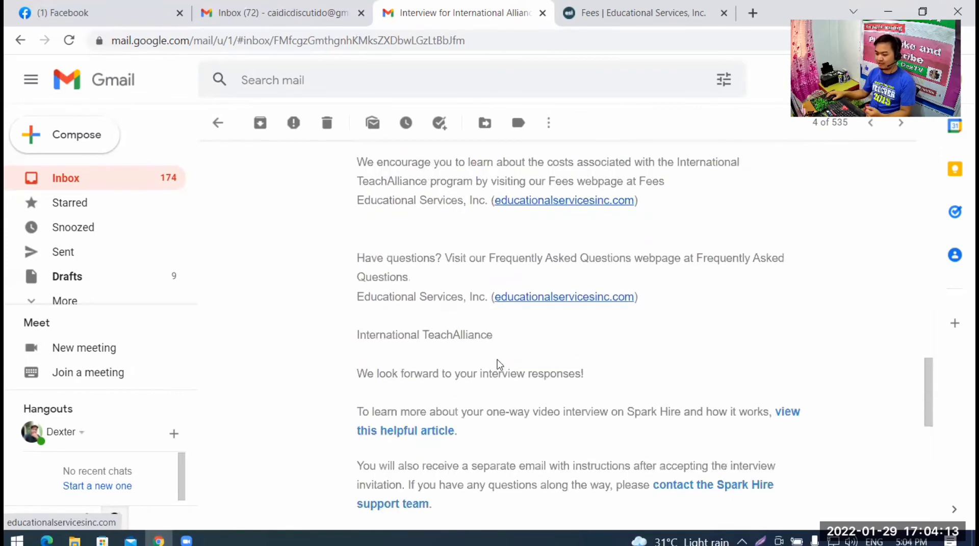
Leave the invitation email and view the five-step Teacher Application Process page.
{"action": "left_click", "coordinate": [563, 199]}
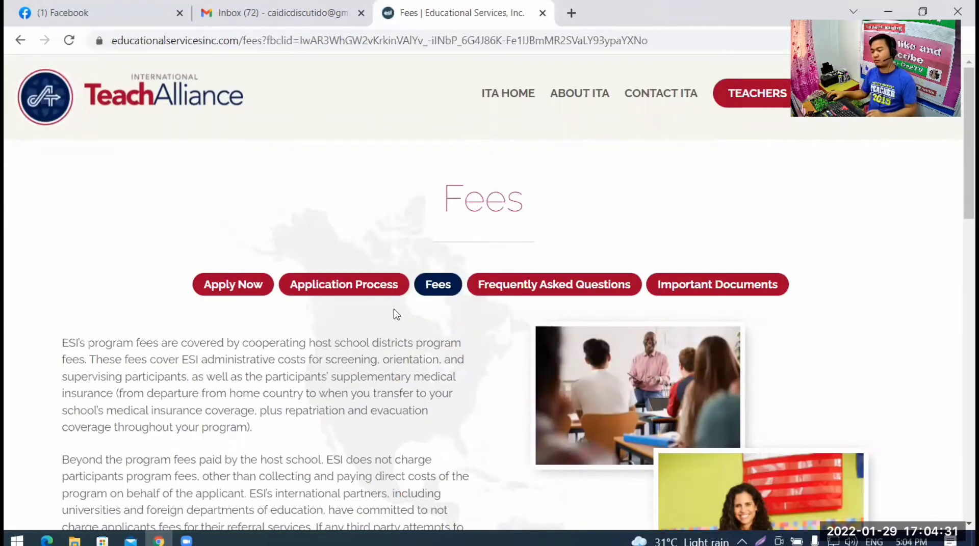
{"action": "mouse_move", "coordinate": [344, 310]}
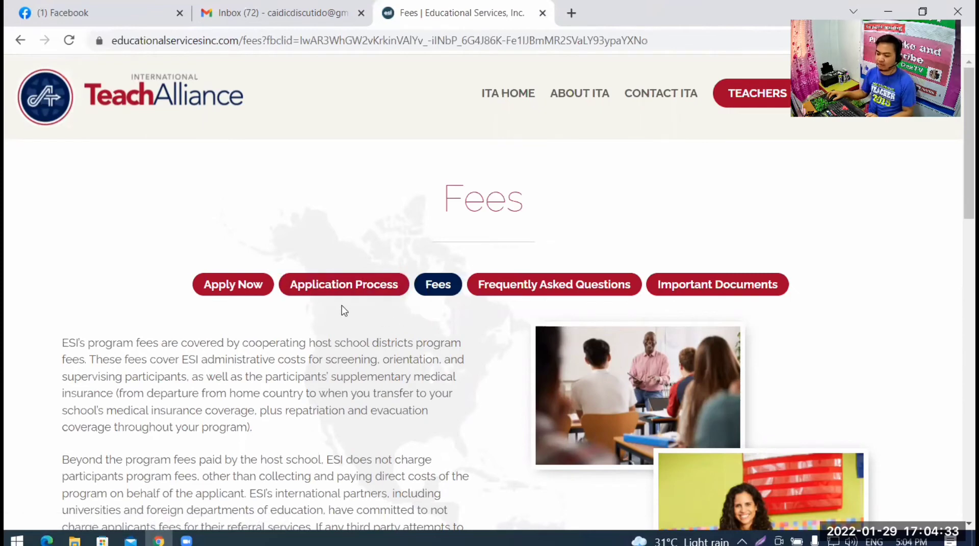
{"action": "left_click", "coordinate": [344, 284]}
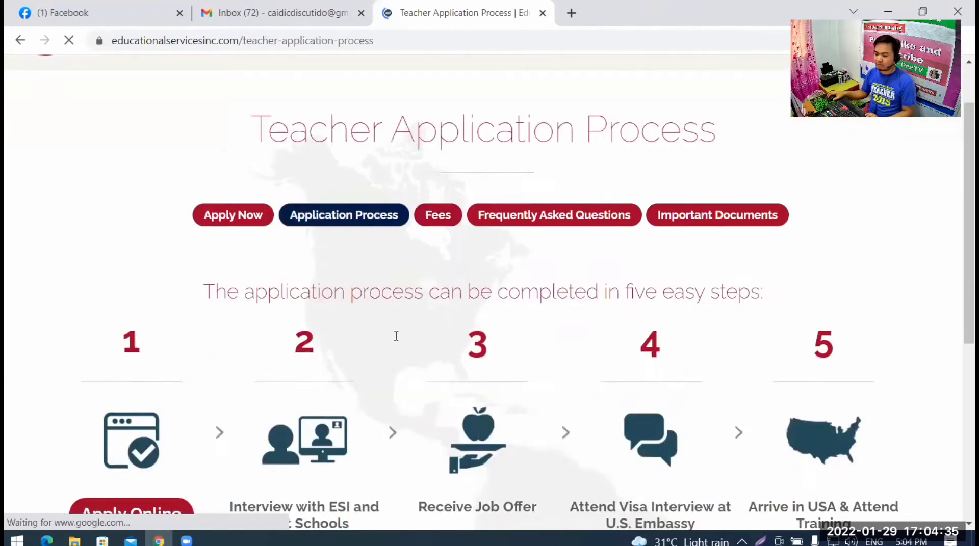
{"action": "scroll", "scroll_direction": "down", "scroll_amount": 3}
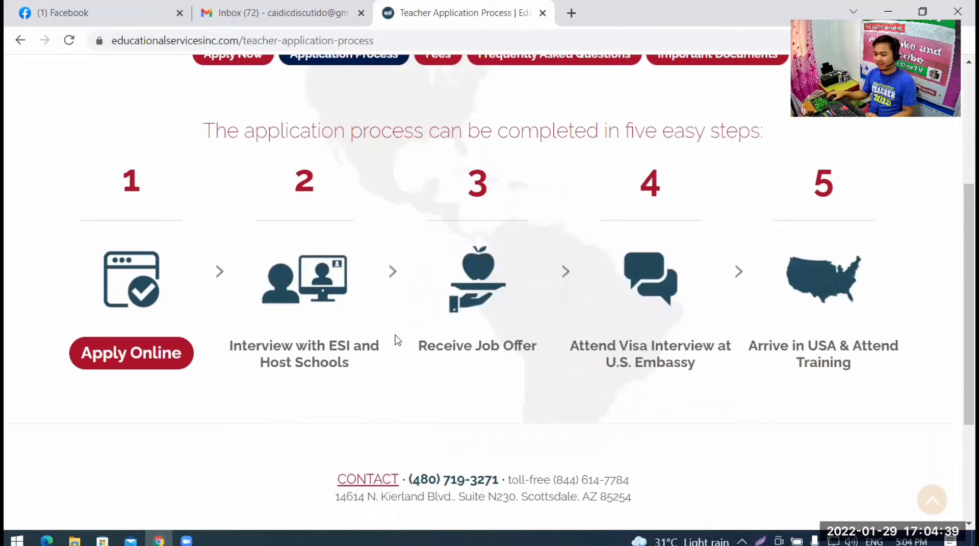
{"action": "mouse_move", "coordinate": [393, 150]}
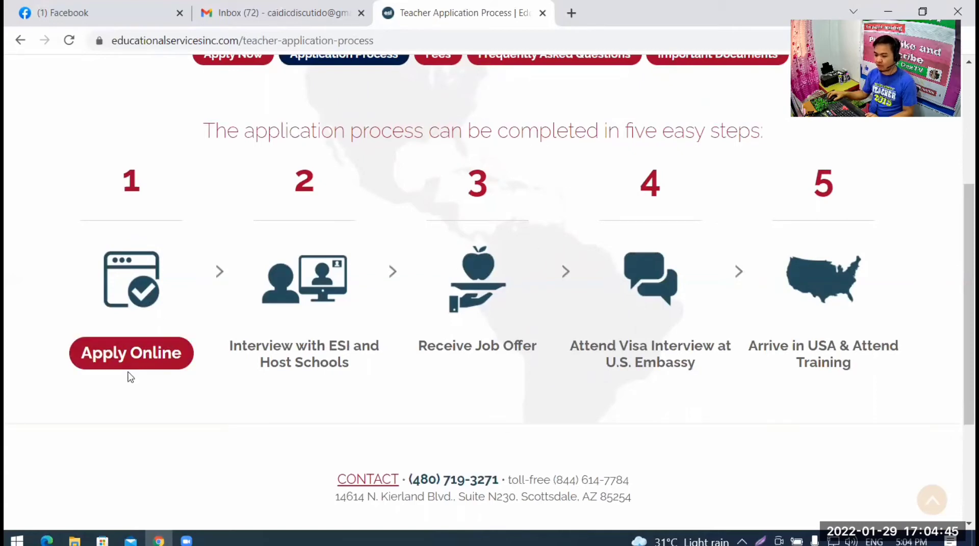
{"action": "mouse_move", "coordinate": [358, 207]}
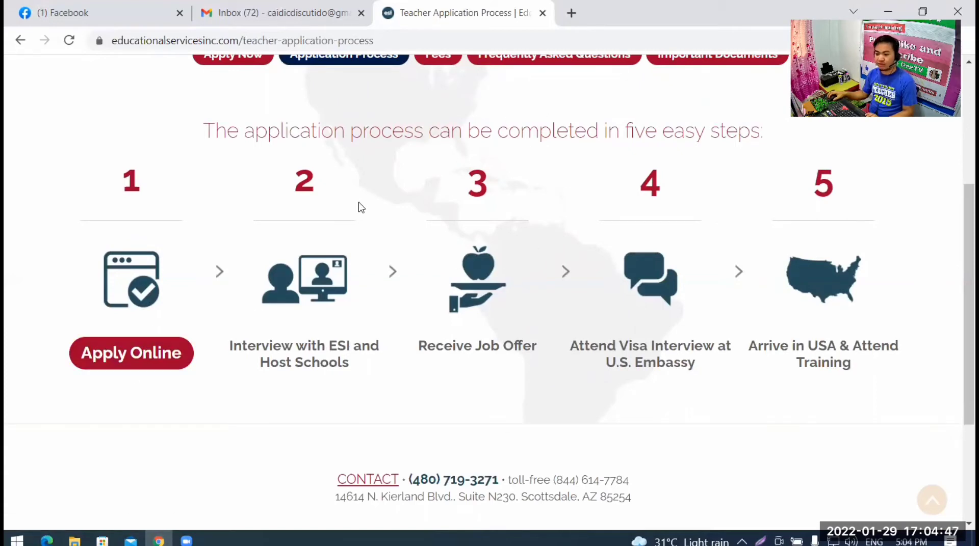
{"action": "mouse_move", "coordinate": [255, 121]}
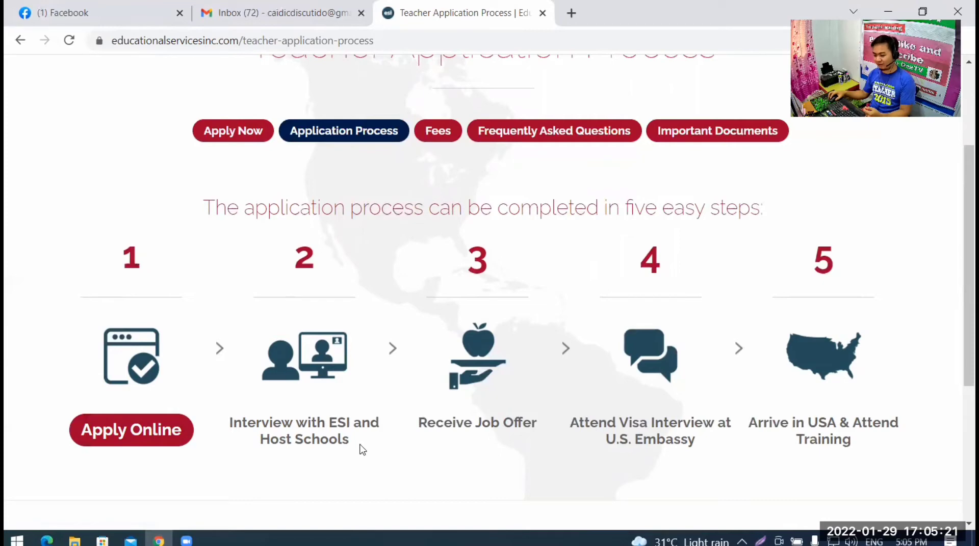
{"action": "mouse_move", "coordinate": [324, 459]}
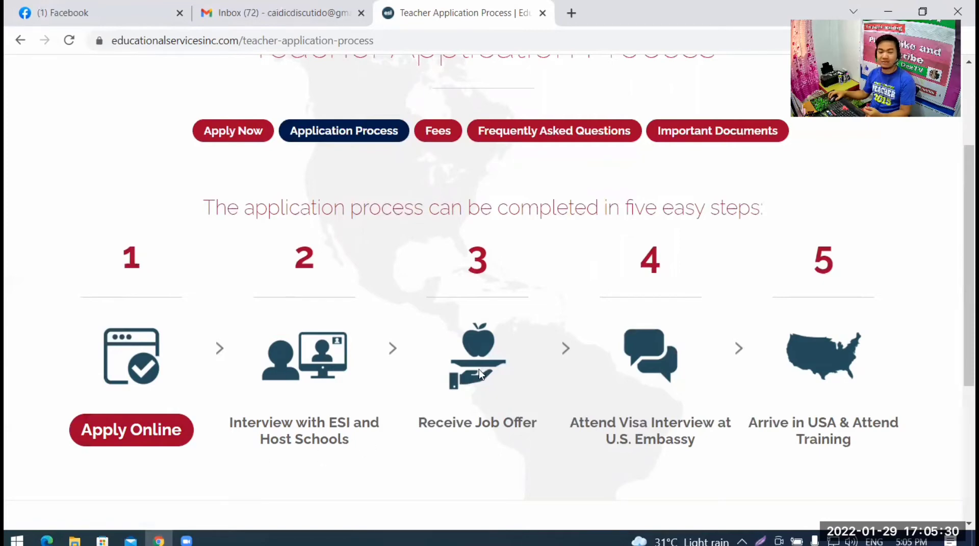
{"action": "mouse_move", "coordinate": [565, 448]}
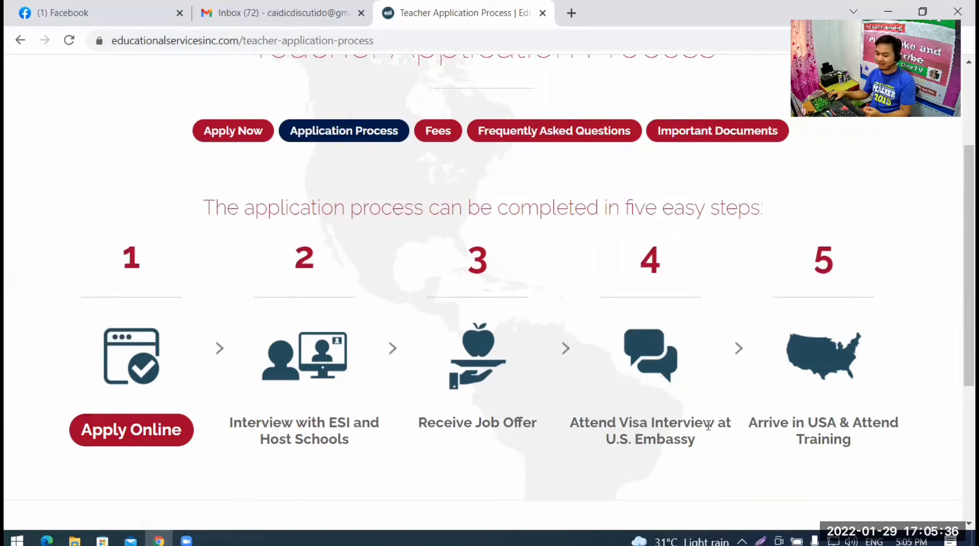
{"action": "mouse_move", "coordinate": [593, 441]}
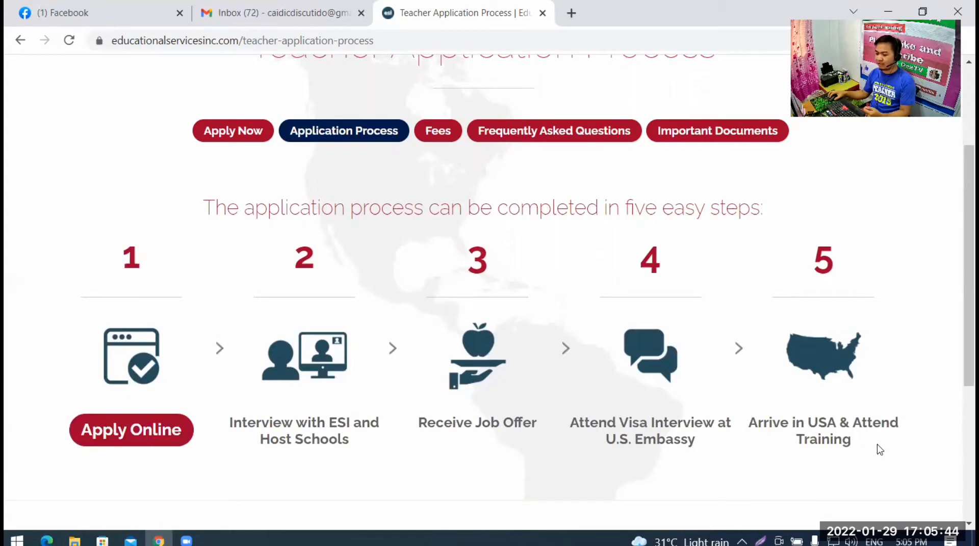
{"action": "mouse_move", "coordinate": [481, 167]}
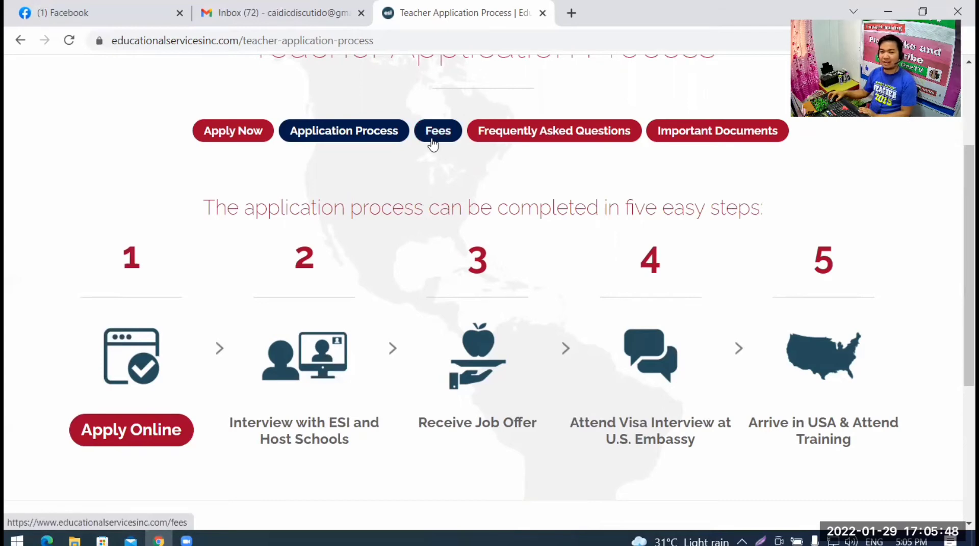
View the program fees page, then read the Alliance Abroad interview email stating the USD$4300 fee.
{"action": "left_click", "coordinate": [438, 130]}
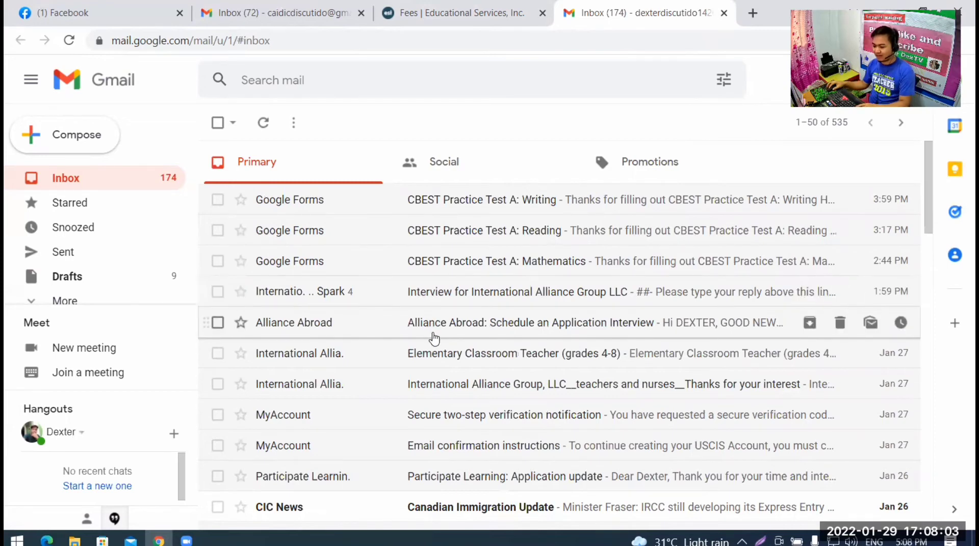
{"action": "left_click", "coordinate": [530, 323]}
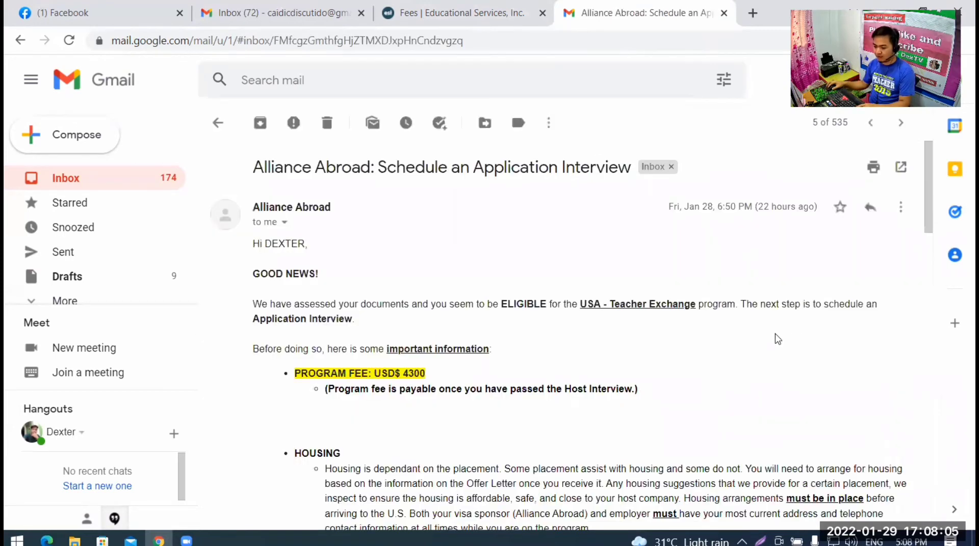
{"action": "scroll", "scroll_direction": "down", "scroll_amount": 3}
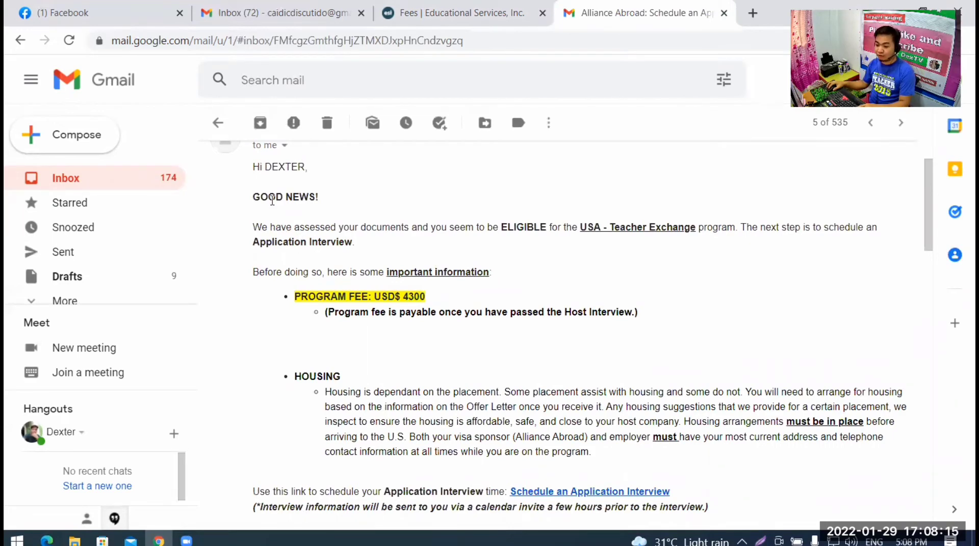
{"action": "mouse_move", "coordinate": [316, 226]}
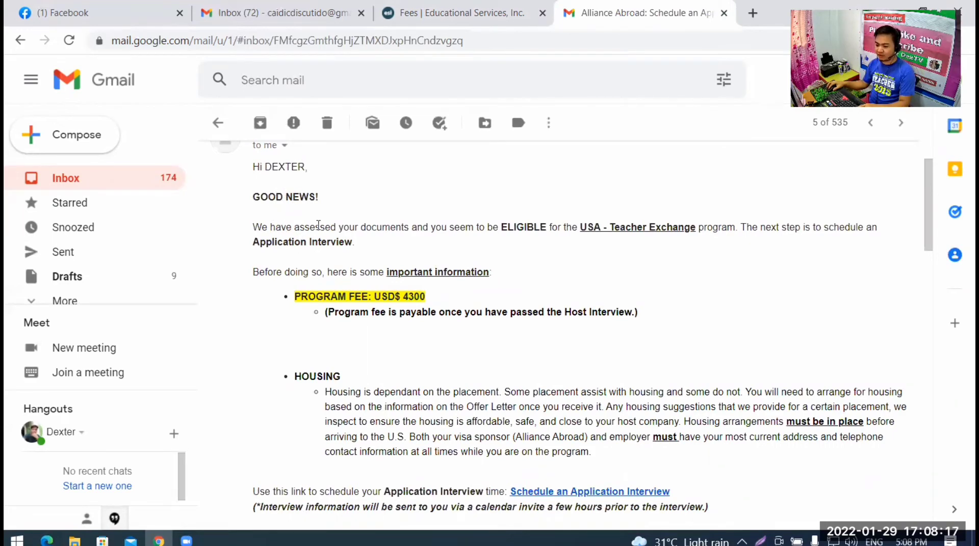
{"action": "mouse_move", "coordinate": [406, 239]}
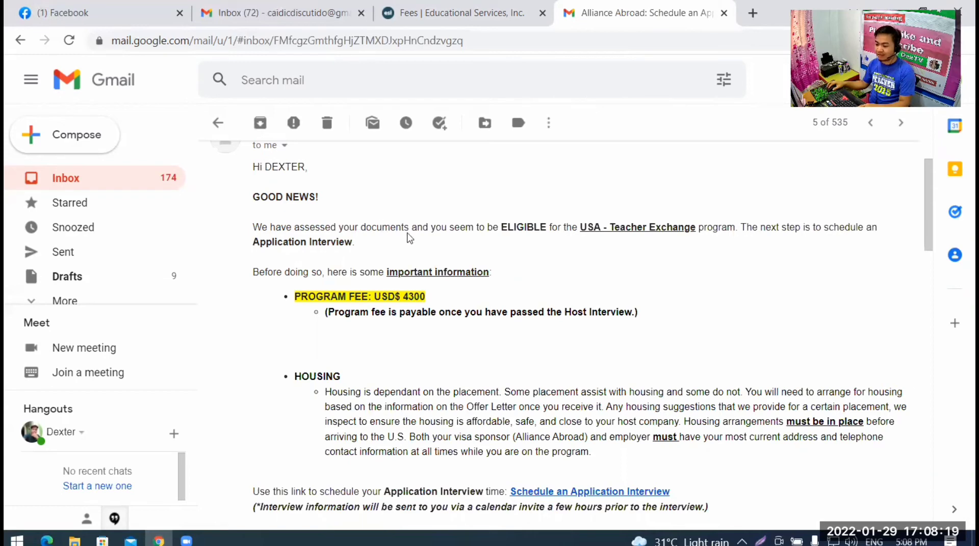
{"action": "mouse_move", "coordinate": [597, 243]}
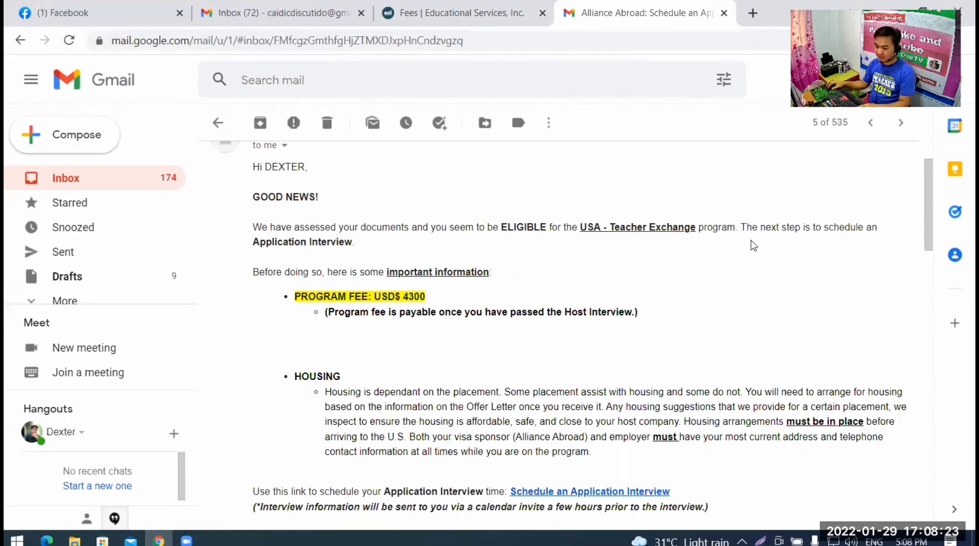
{"action": "mouse_move", "coordinate": [834, 248]}
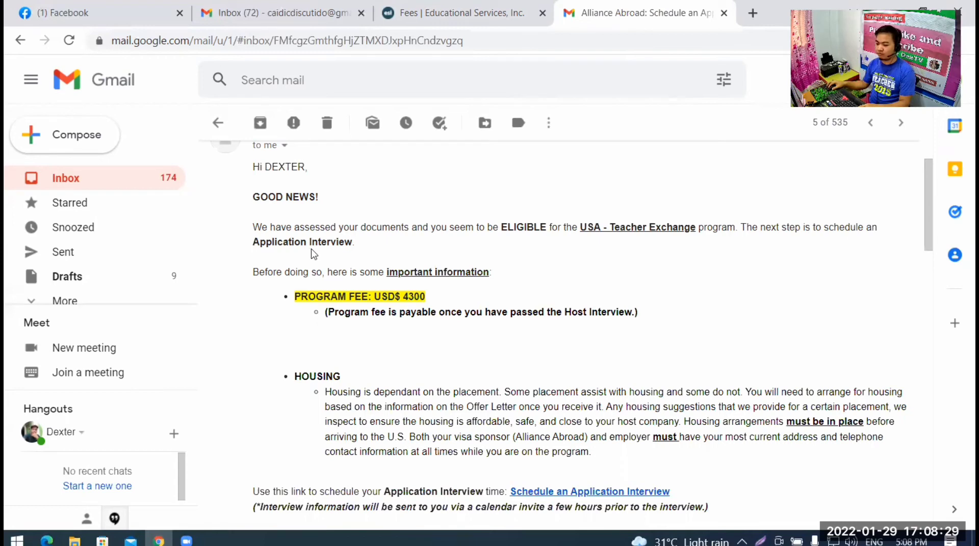
{"action": "mouse_move", "coordinate": [352, 275]}
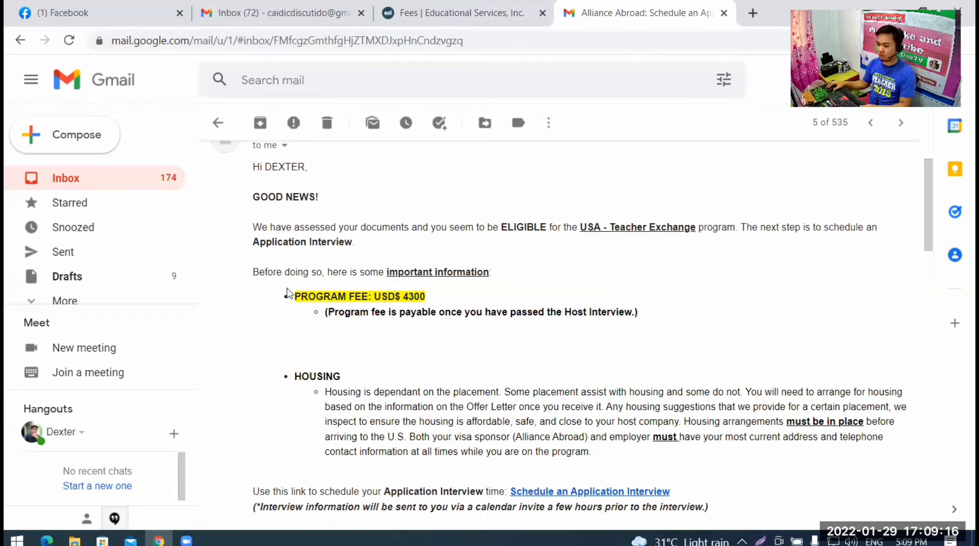
{"action": "mouse_move", "coordinate": [350, 113]}
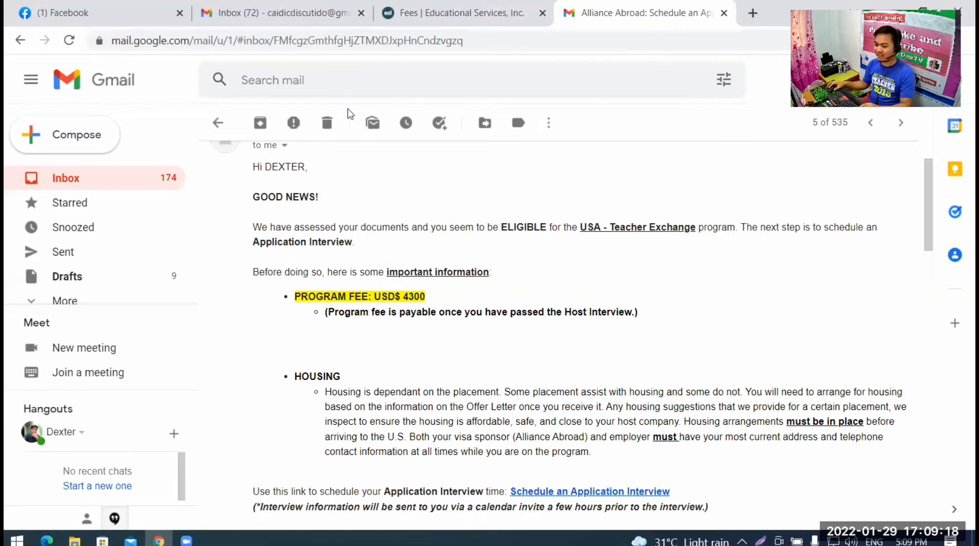
{"action": "mouse_move", "coordinate": [557, 34]}
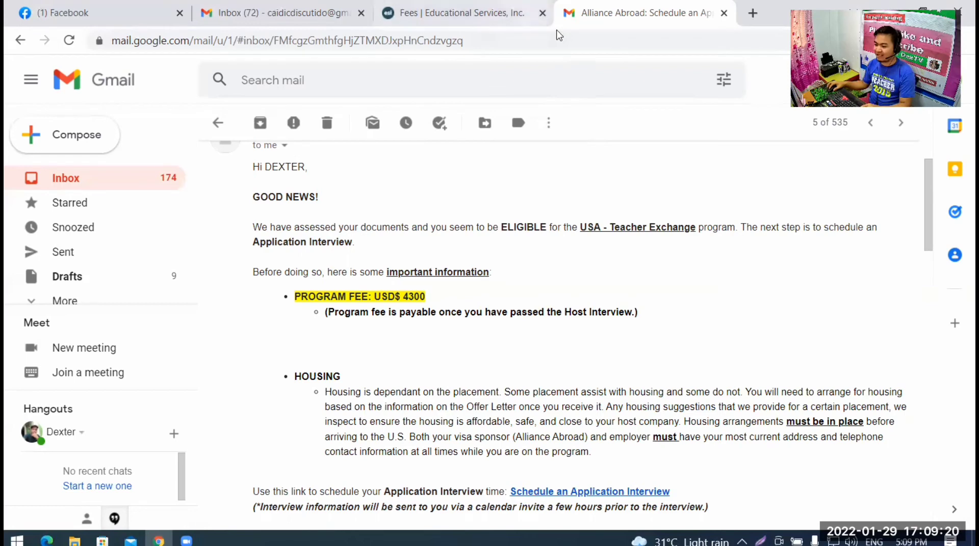
Return to the Fees page and highlight the statement that host schools cover program fees.
{"action": "left_click", "coordinate": [461, 12]}
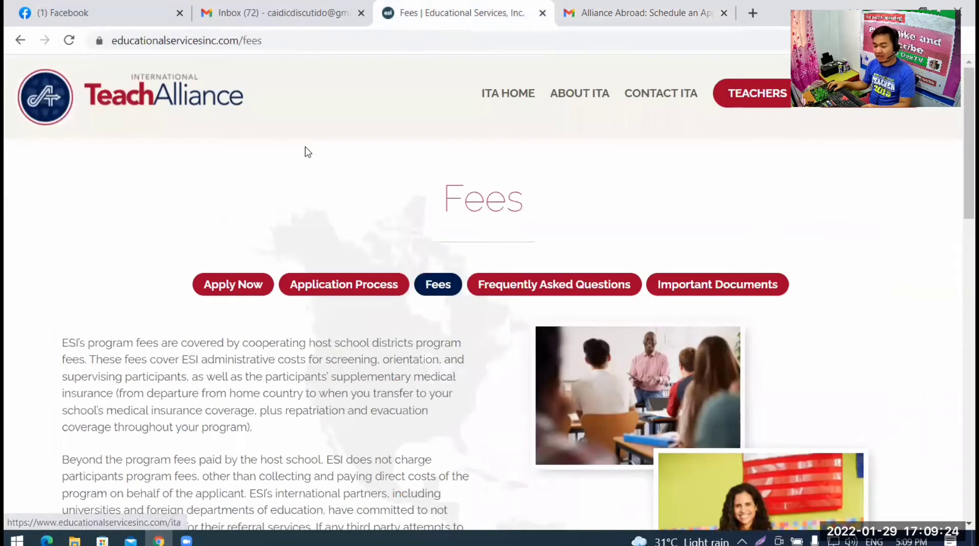
{"action": "scroll", "scroll_direction": "down", "scroll_amount": 3}
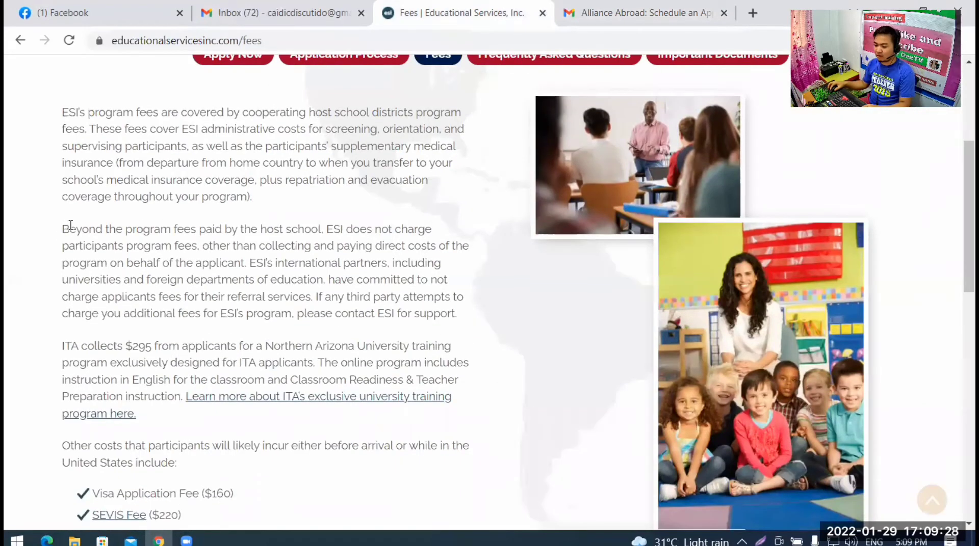
{"action": "left_click_drag", "start_coordinate": [66, 229], "coordinate": [274, 228]}
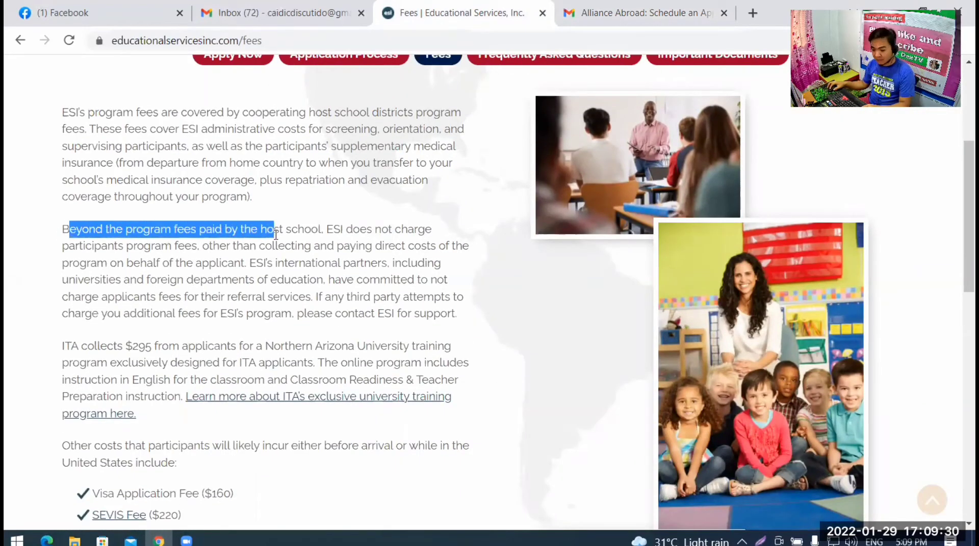
{"action": "left_click_drag", "start_coordinate": [273, 228], "coordinate": [162, 245]}
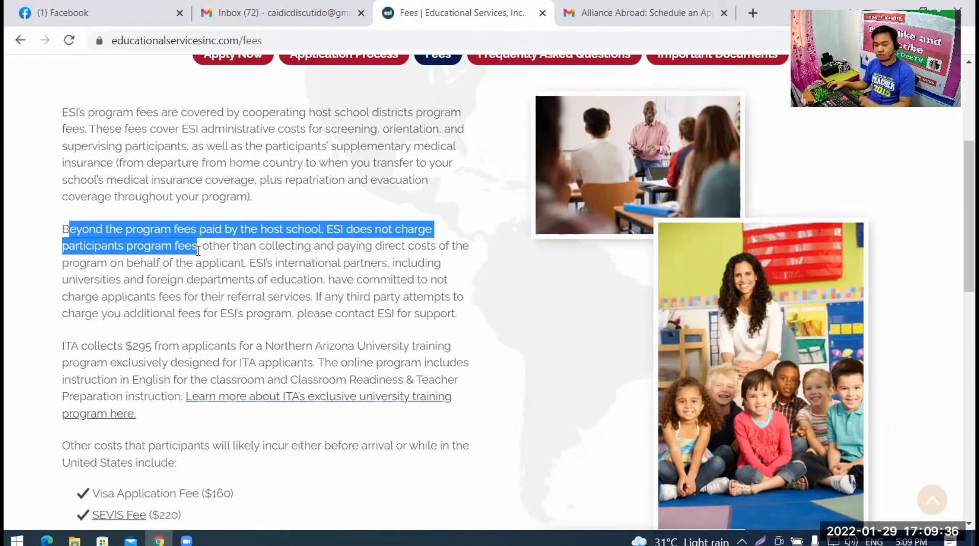
{"action": "left_click", "coordinate": [269, 228]}
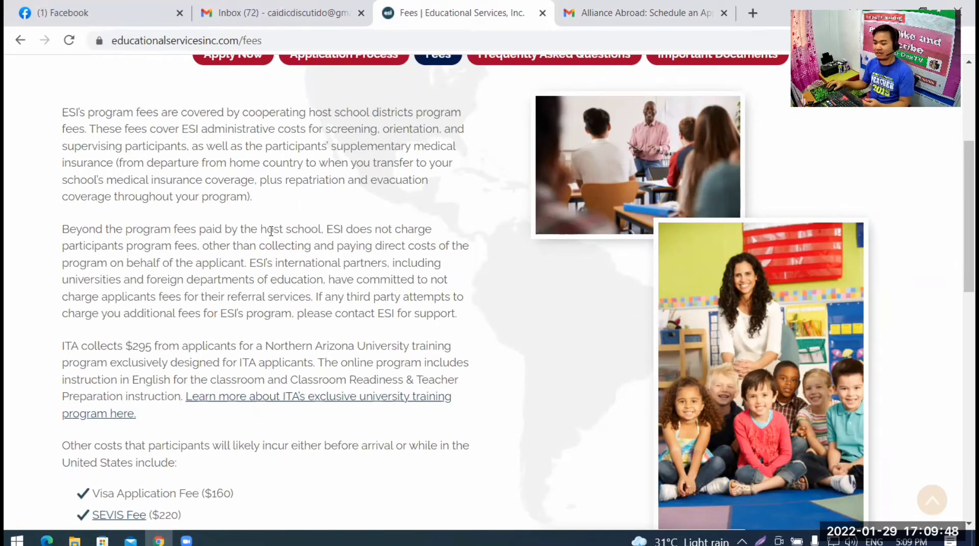
{"action": "mouse_move", "coordinate": [73, 256]}
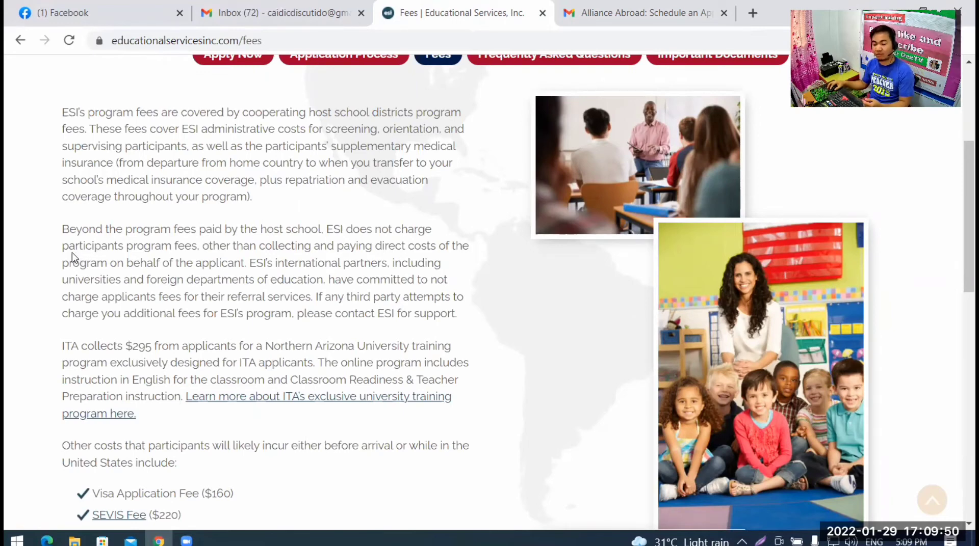
Bring the other participant costs into view and highlight the $160 Visa Application Fee item.
{"action": "scroll", "scroll_direction": "down", "scroll_amount": 3}
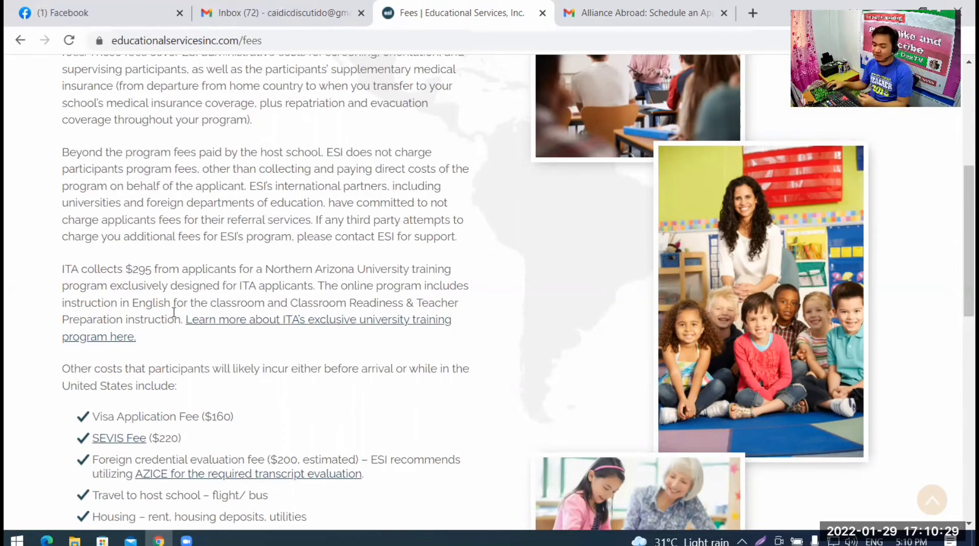
{"action": "scroll", "scroll_direction": "down", "scroll_amount": 3}
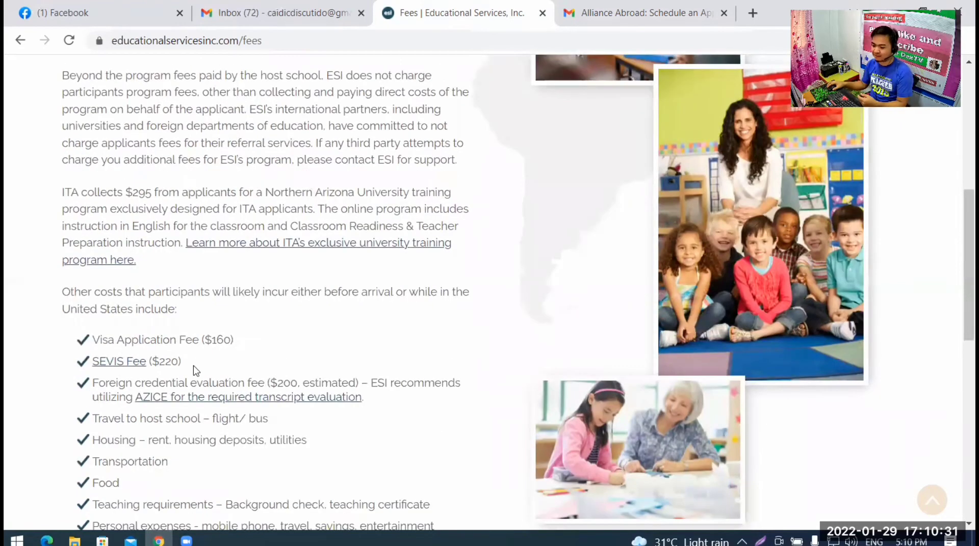
{"action": "mouse_move", "coordinate": [145, 298]}
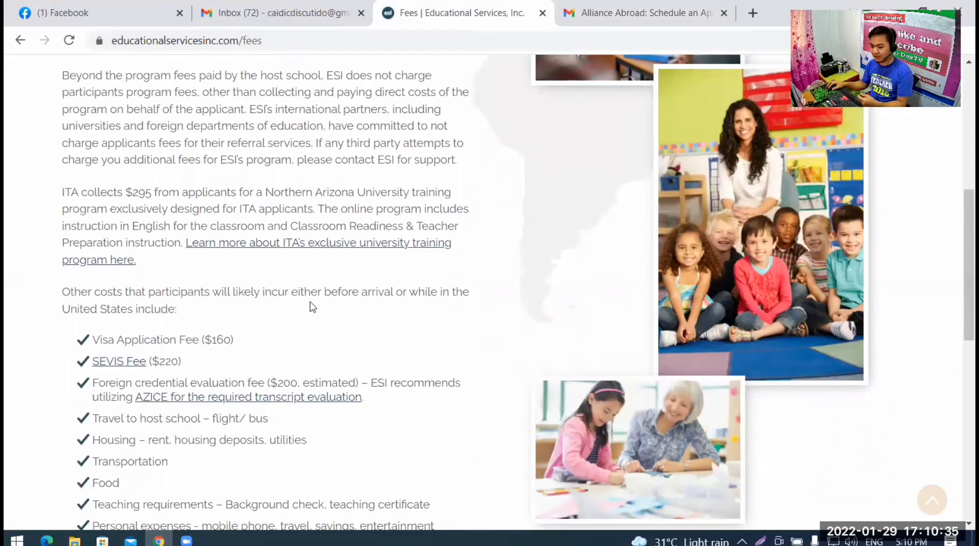
{"action": "mouse_move", "coordinate": [366, 303]}
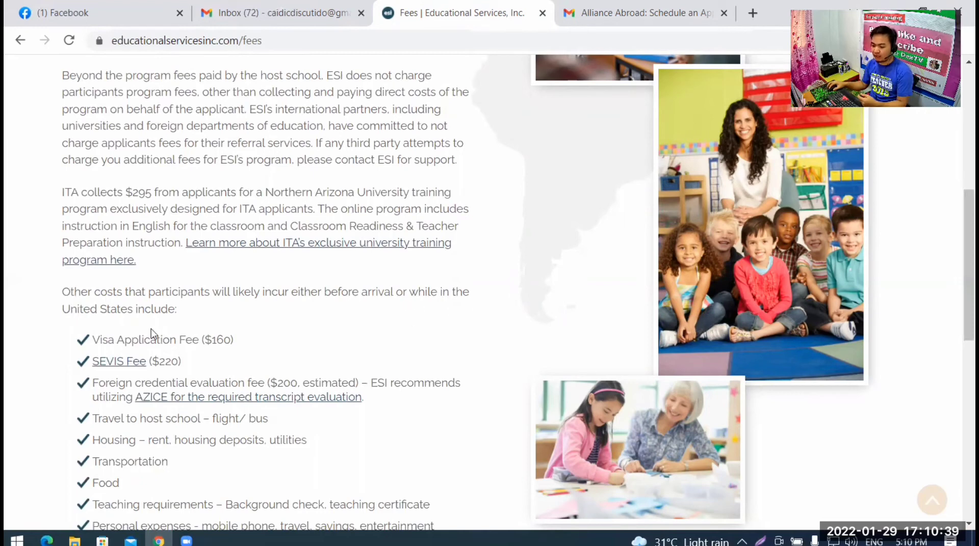
{"action": "mouse_move", "coordinate": [80, 314]}
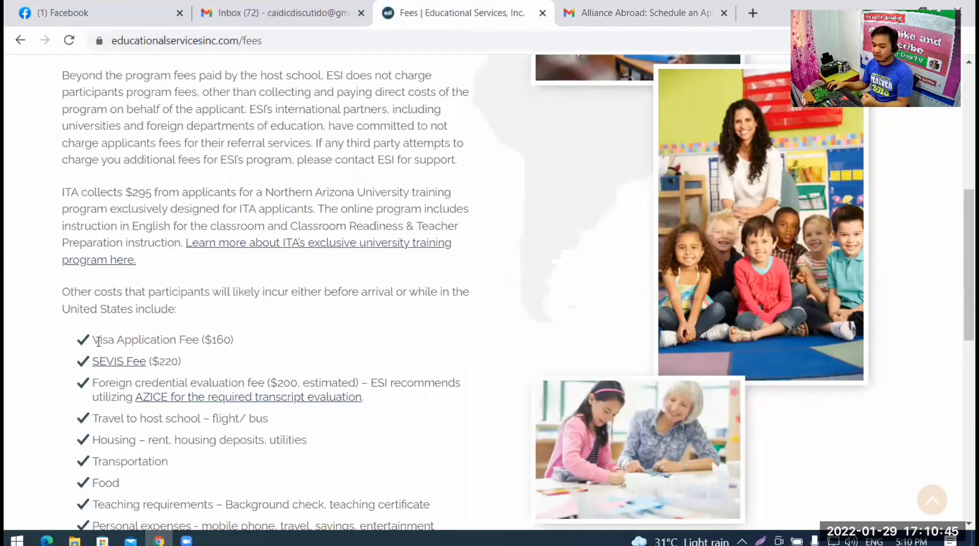
{"action": "left_click_drag", "start_coordinate": [94, 340], "coordinate": [197, 339]}
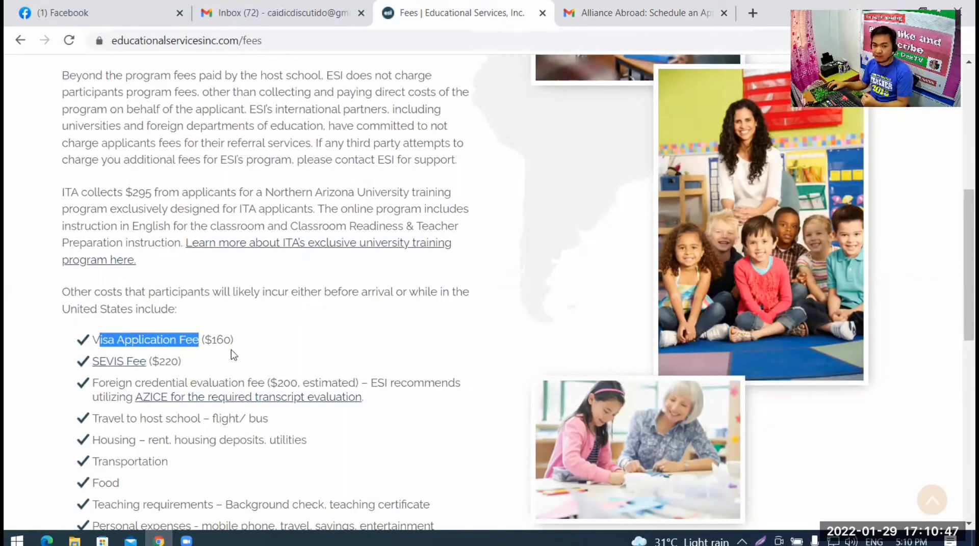
{"action": "scroll", "scroll_direction": "down", "scroll_amount": 3}
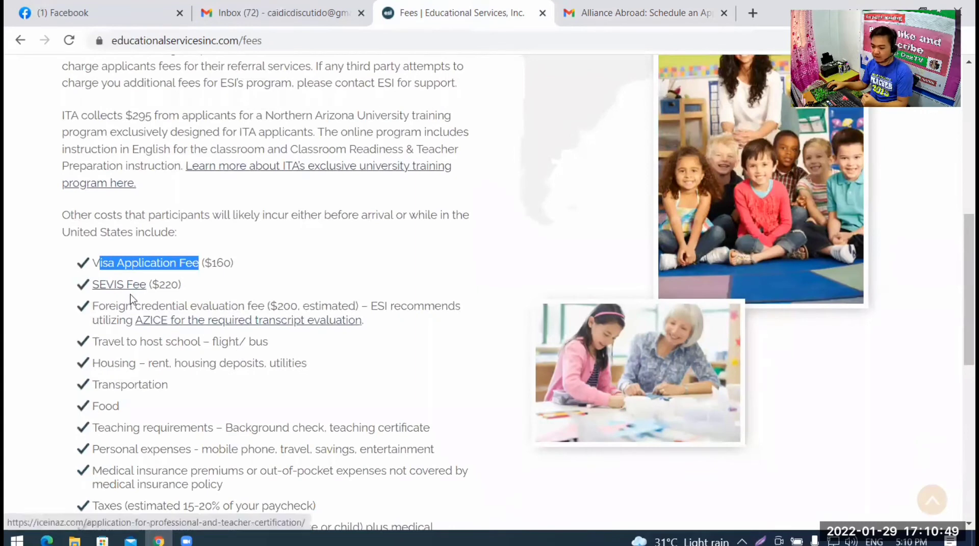
{"action": "mouse_move", "coordinate": [118, 284]}
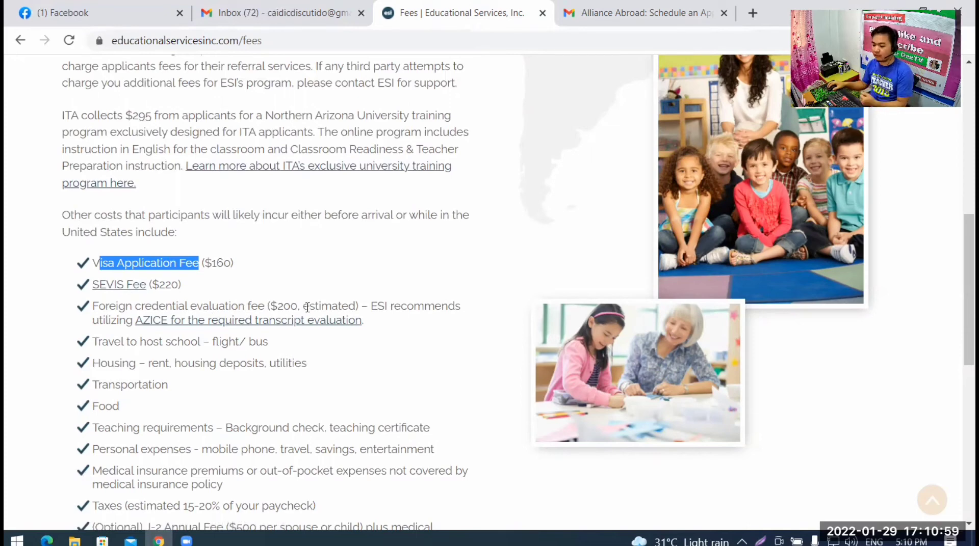
{"action": "mouse_move", "coordinate": [259, 335]}
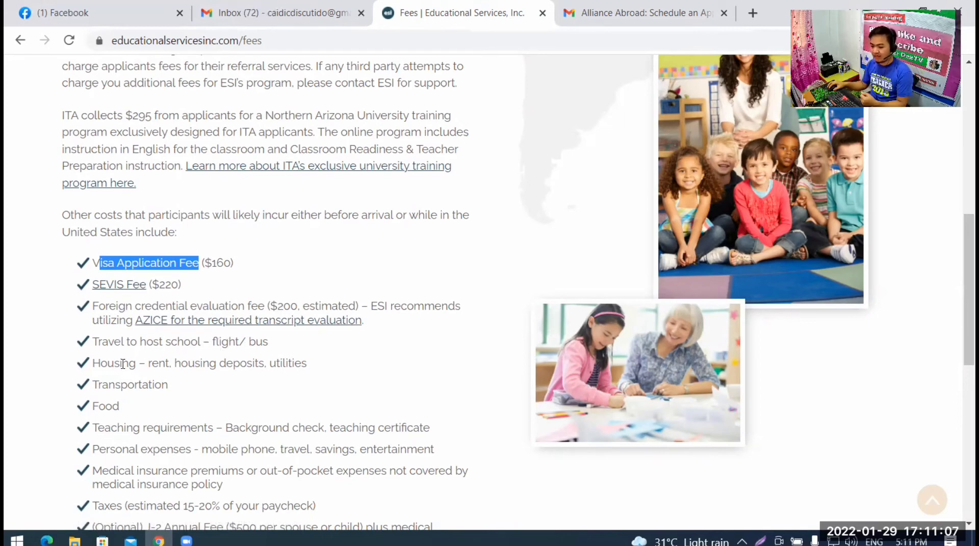
Scroll the Fees page to its end with the $2,000–$5,000 settling-in cost advice.
{"action": "scroll", "scroll_direction": "down", "scroll_amount": 3}
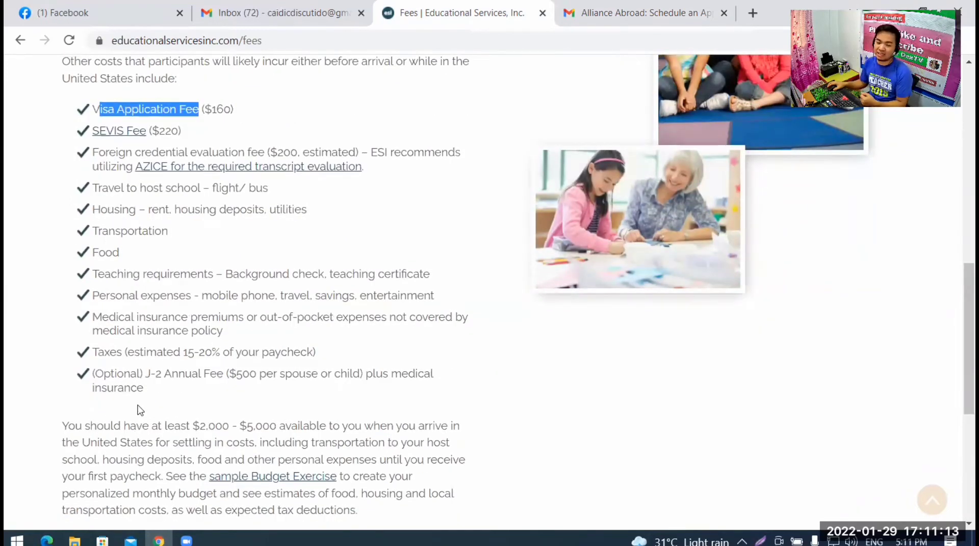
{"action": "scroll", "scroll_direction": "down", "scroll_amount": 3}
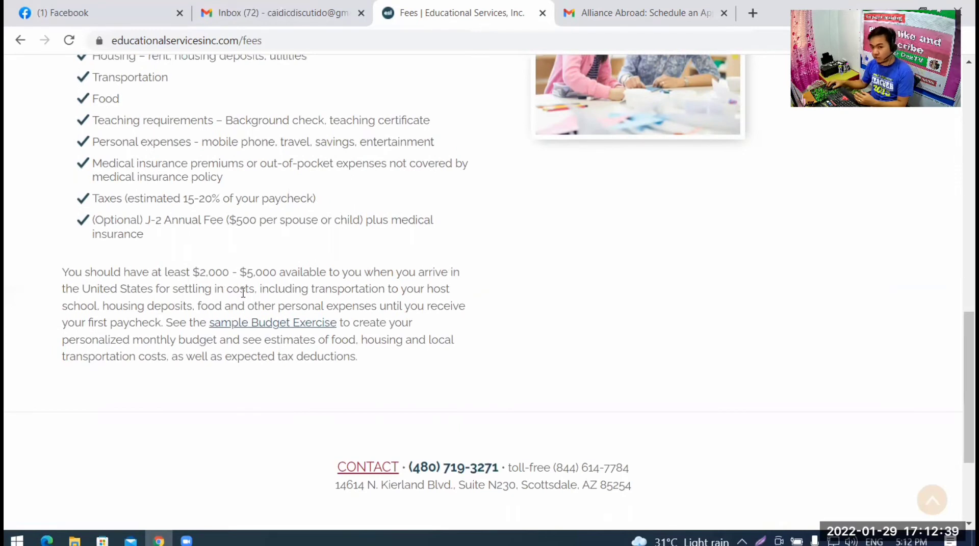
{"action": "mouse_move", "coordinate": [476, 292]}
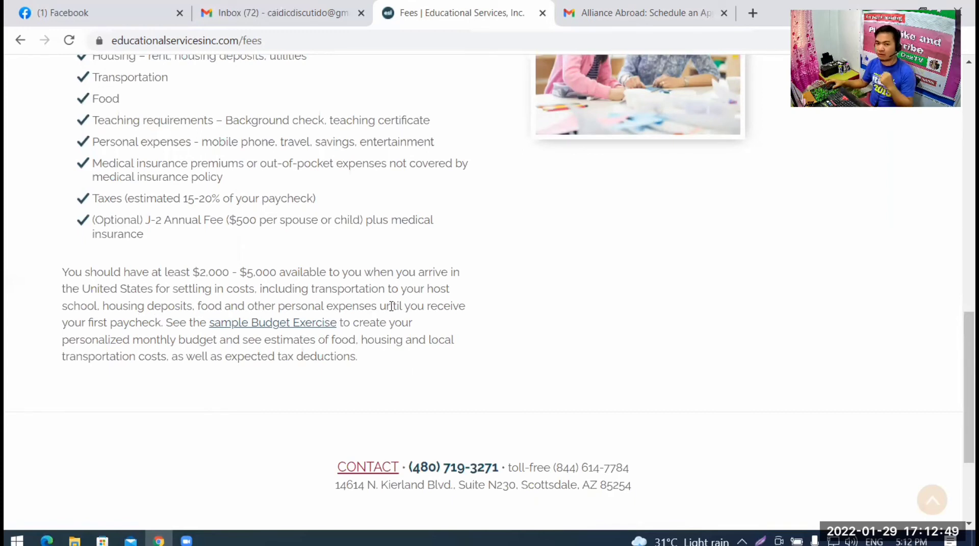
{"action": "mouse_move", "coordinate": [524, 368]}
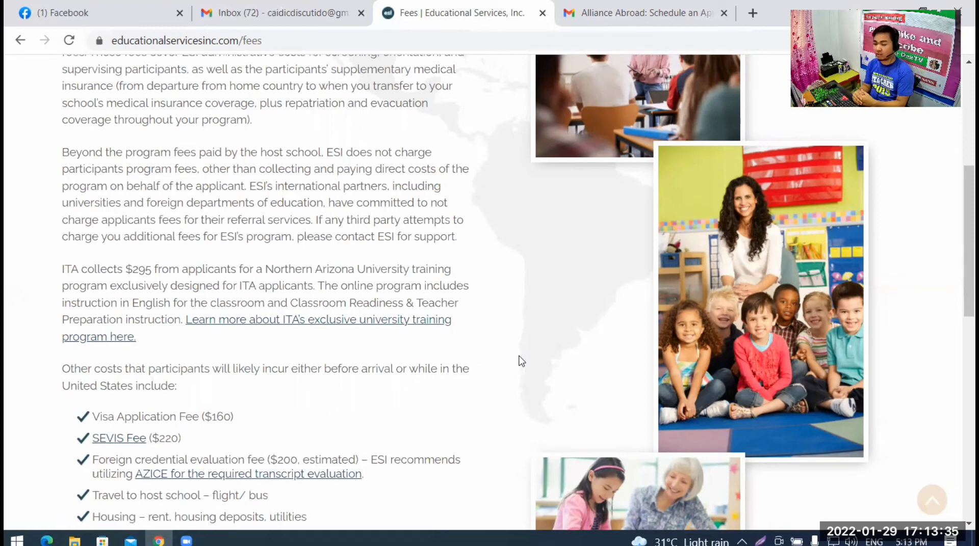
{"action": "mouse_move", "coordinate": [512, 365]}
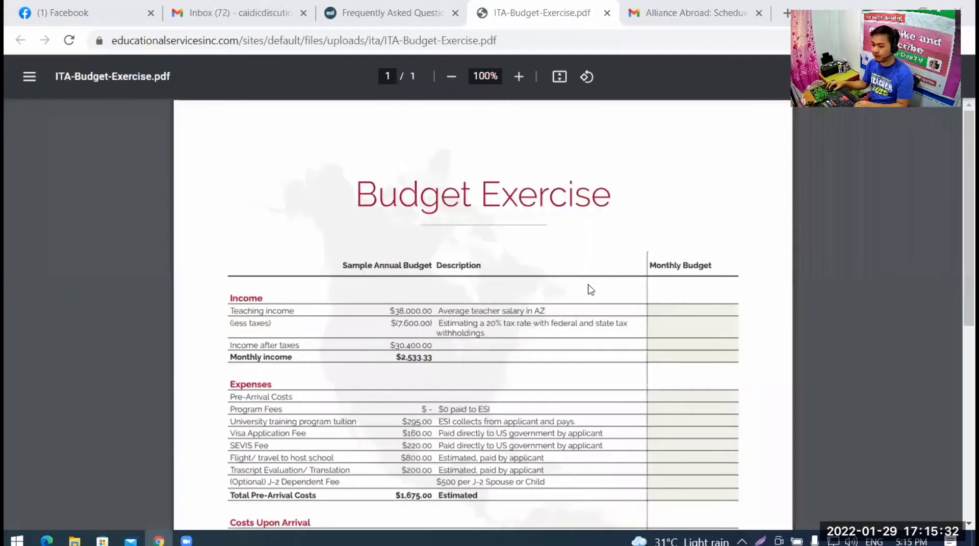
{"action": "mouse_move", "coordinate": [574, 288]}
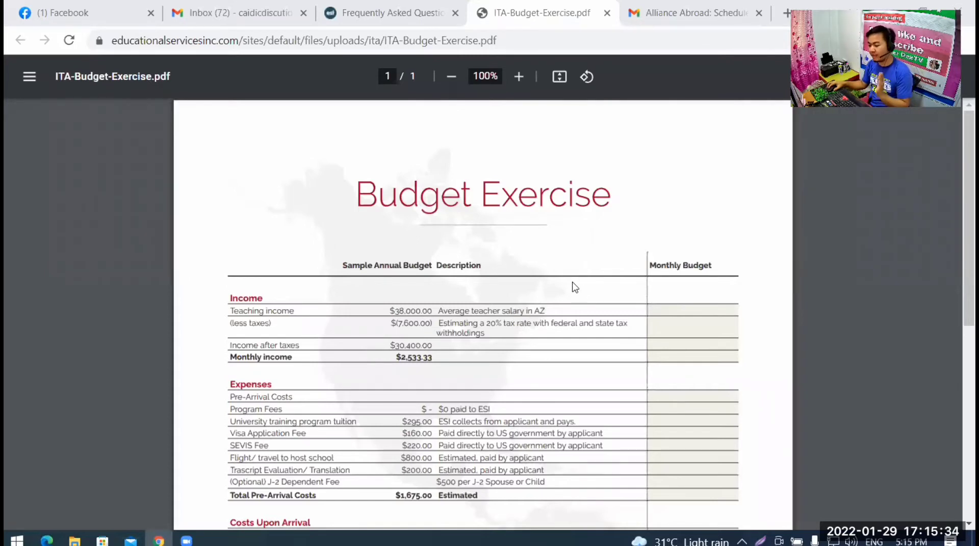
{"action": "mouse_move", "coordinate": [553, 282]}
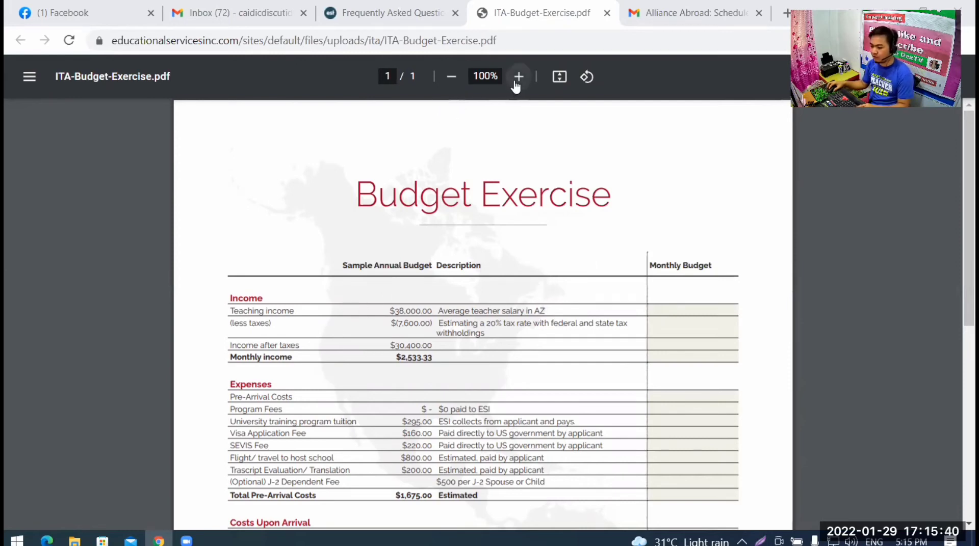
Zoom the ITA Budget Exercise PDF to 150% and show the $2,533.33 monthly income table.
{"action": "left_click", "coordinate": [519, 77]}
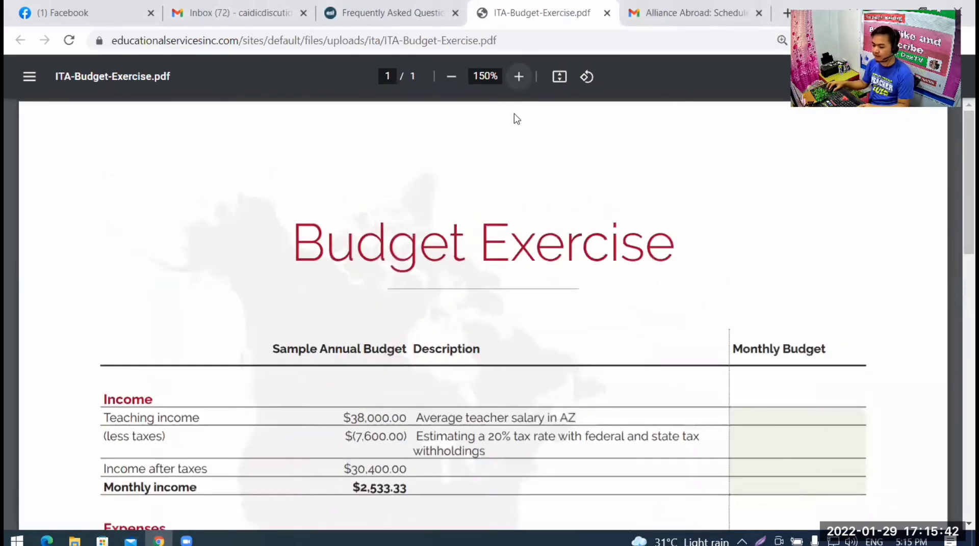
{"action": "scroll", "scroll_direction": "down", "scroll_amount": 3}
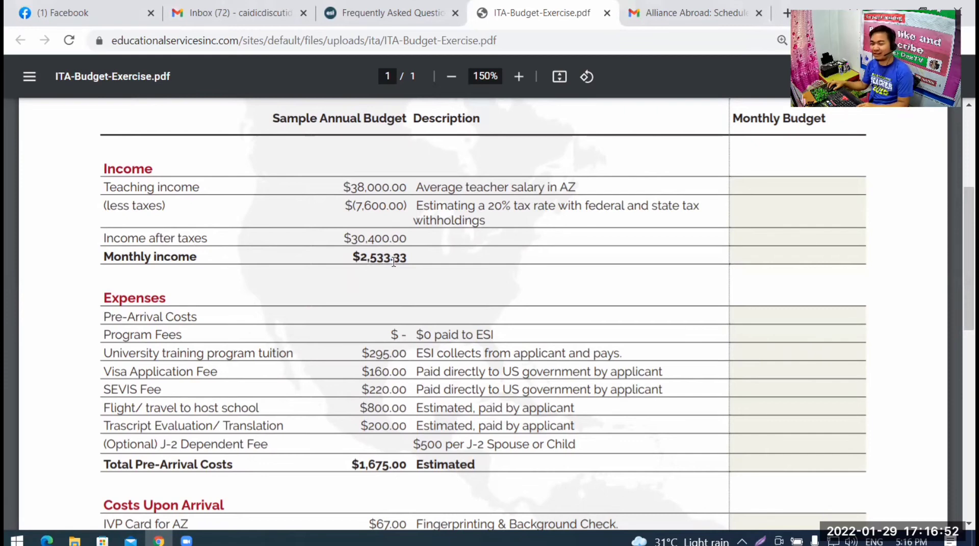
{"action": "mouse_move", "coordinate": [399, 264]}
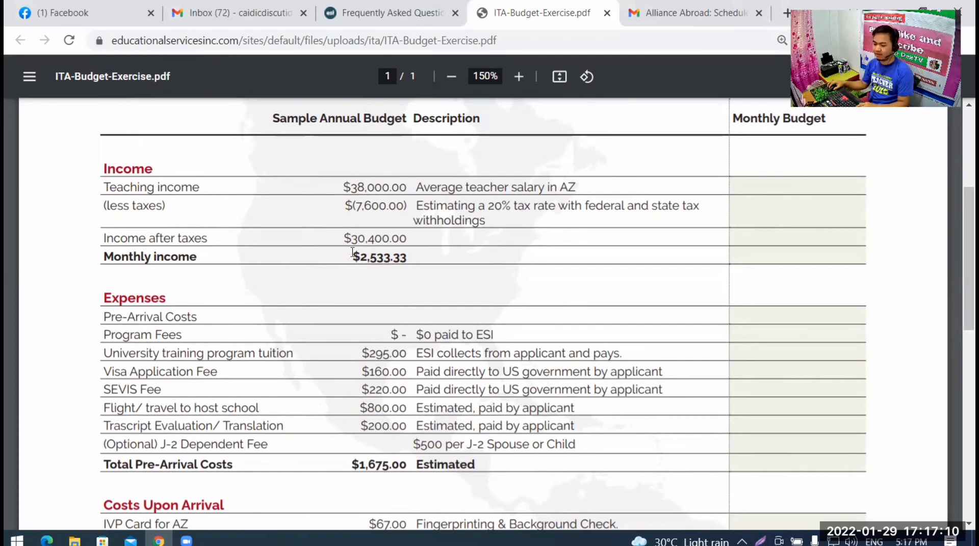
{"action": "mouse_move", "coordinate": [431, 249]}
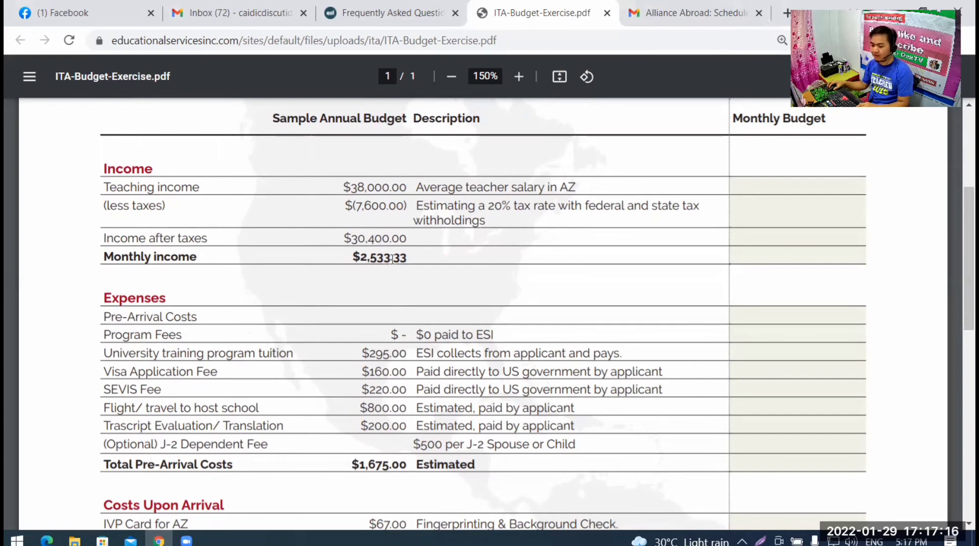
{"action": "mouse_move", "coordinate": [458, 262]}
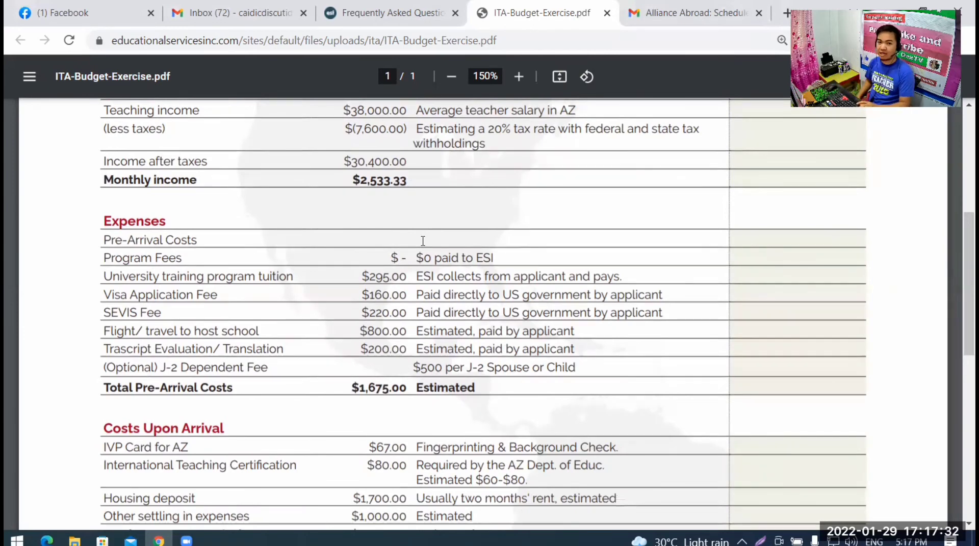
{"action": "mouse_move", "coordinate": [265, 254]}
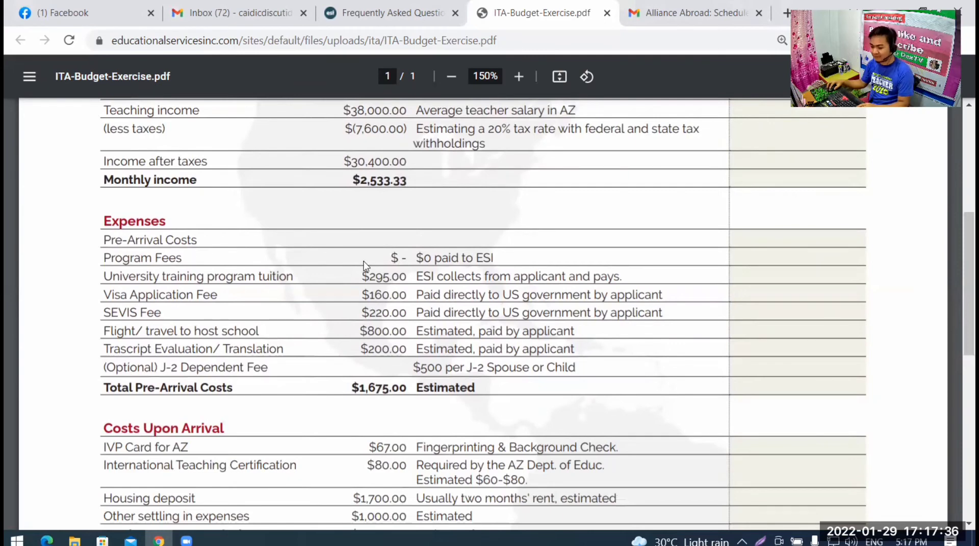
{"action": "mouse_move", "coordinate": [535, 256]}
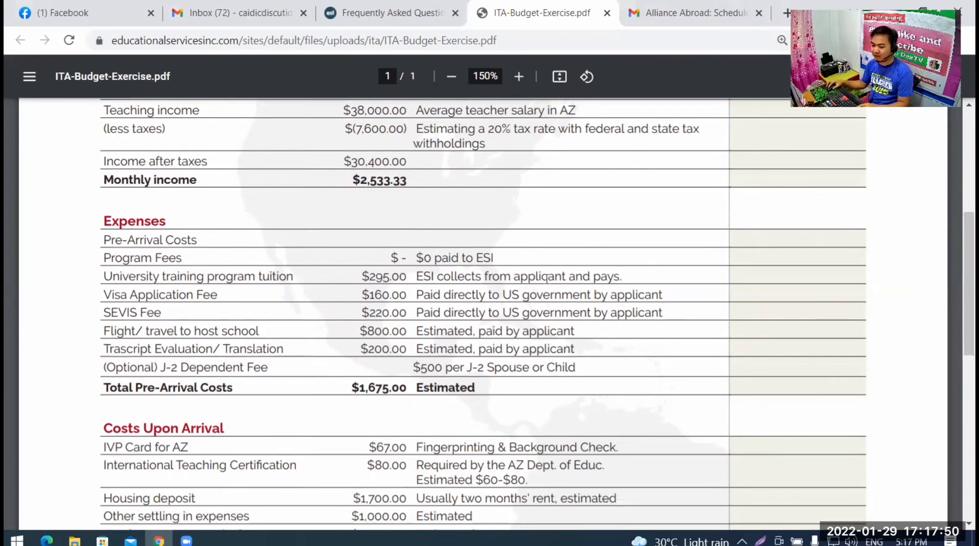
{"action": "mouse_move", "coordinate": [315, 296]}
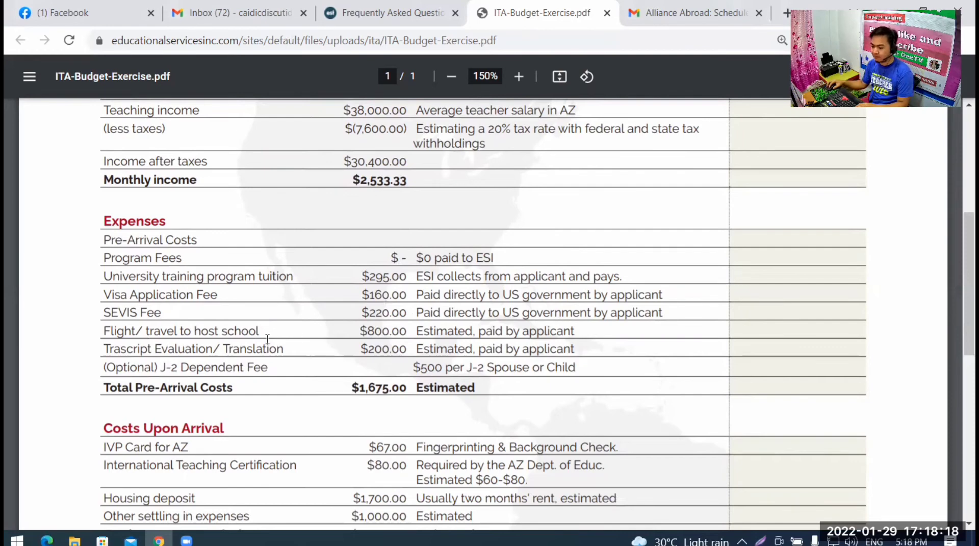
{"action": "mouse_move", "coordinate": [200, 357]}
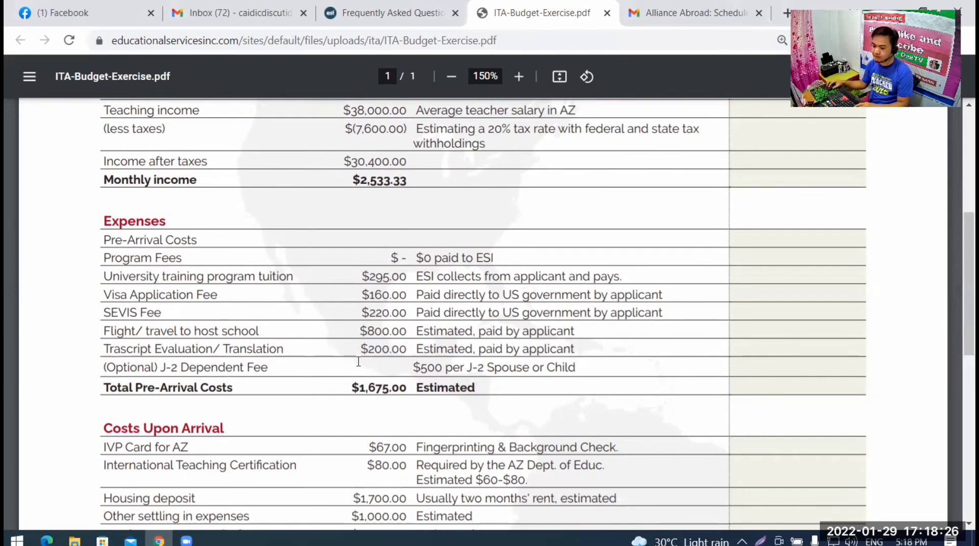
{"action": "mouse_move", "coordinate": [223, 367]}
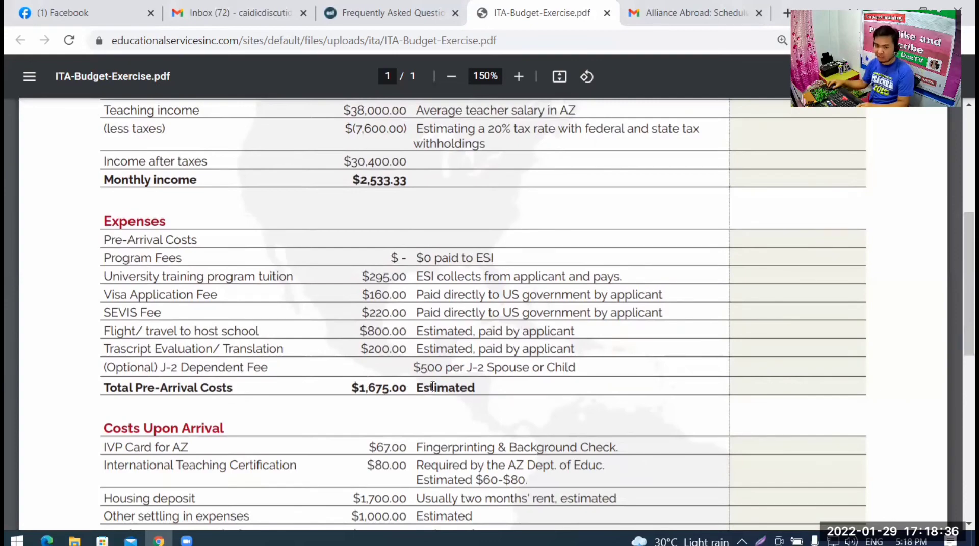
Scroll past the $2,847.00 arrival costs to the monthly US costs list.
{"action": "scroll", "scroll_direction": "down", "scroll_amount": 3}
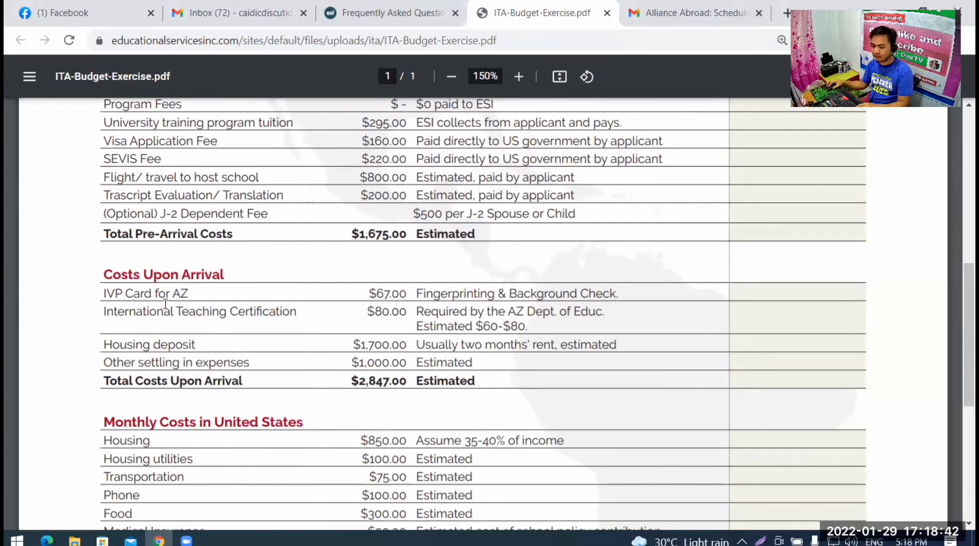
{"action": "mouse_move", "coordinate": [374, 300]}
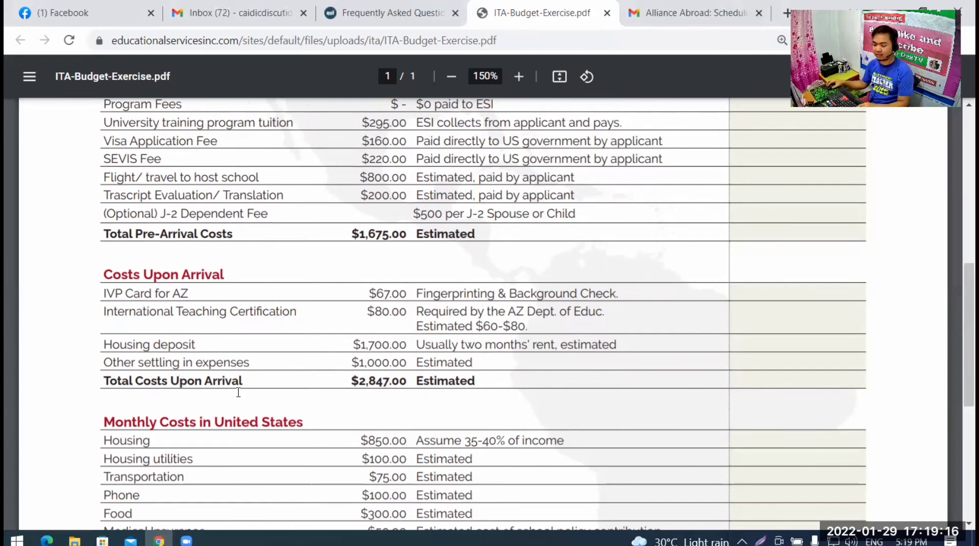
Scroll to the $1,675 monthly expenses, $858.33 monthly income and $5,778 annual net income.
{"action": "scroll", "scroll_direction": "down", "scroll_amount": 3}
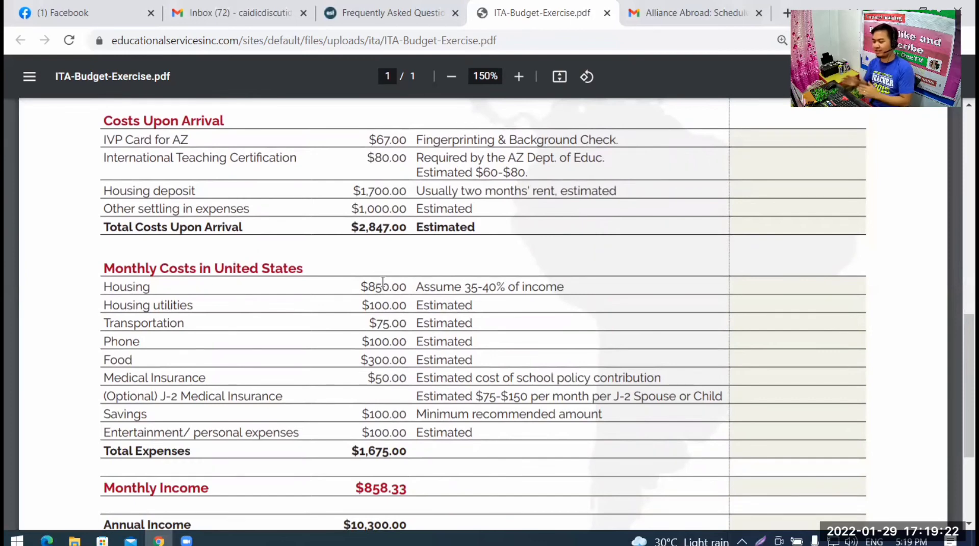
{"action": "scroll", "scroll_direction": "down", "scroll_amount": 3}
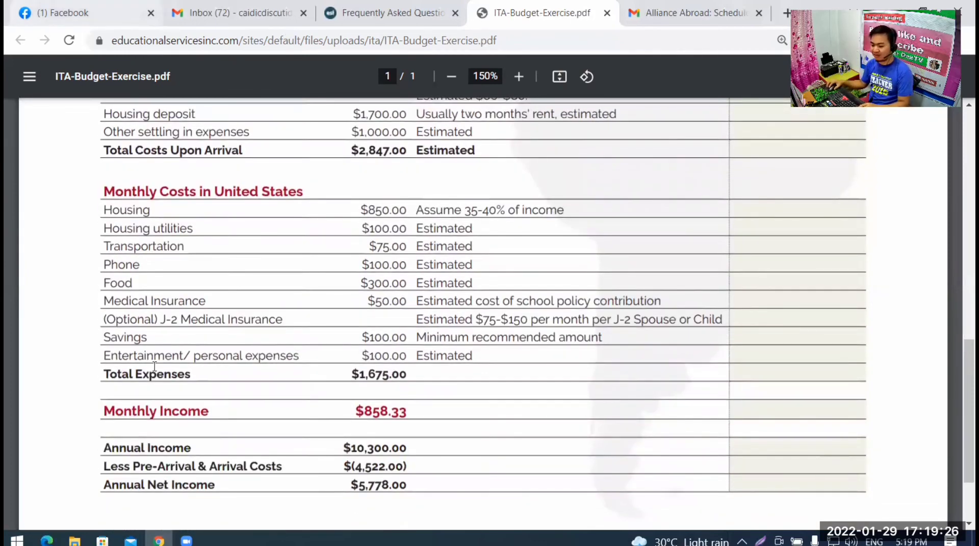
{"action": "mouse_move", "coordinate": [335, 214]}
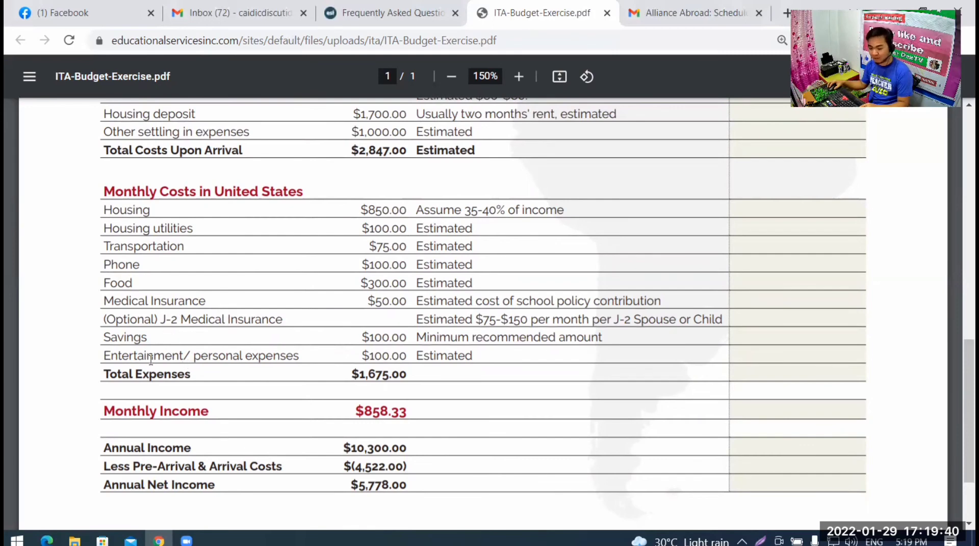
{"action": "mouse_move", "coordinate": [373, 192]}
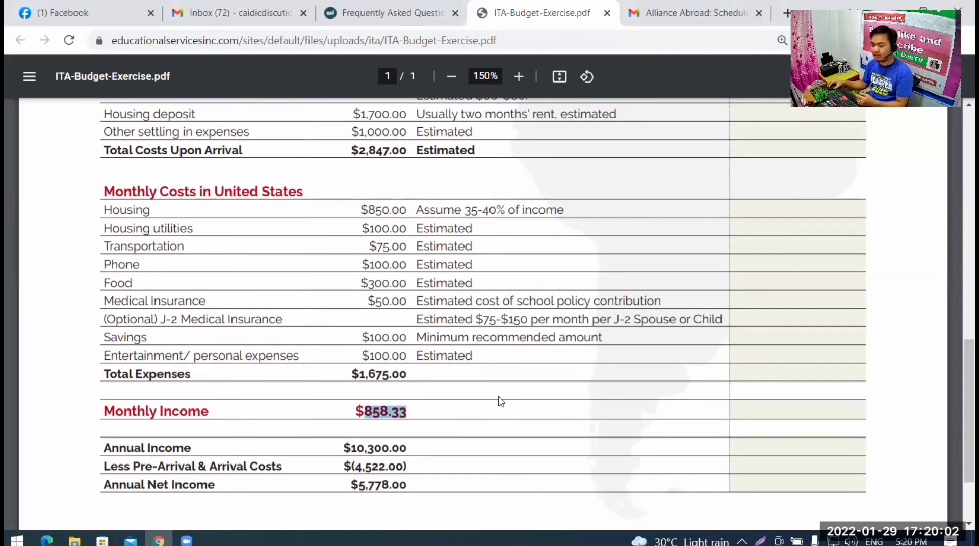
{"action": "mouse_move", "coordinate": [488, 406]}
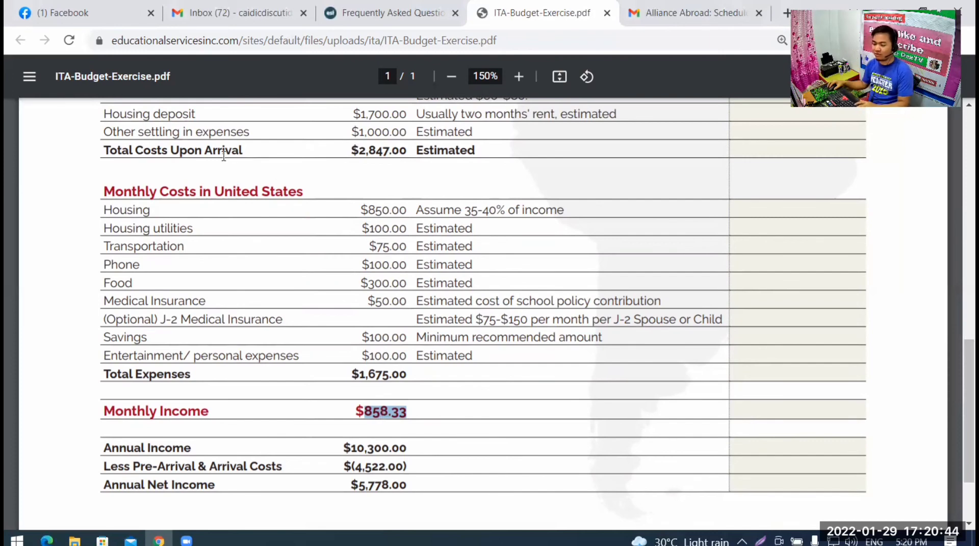
{"action": "mouse_move", "coordinate": [260, 206]}
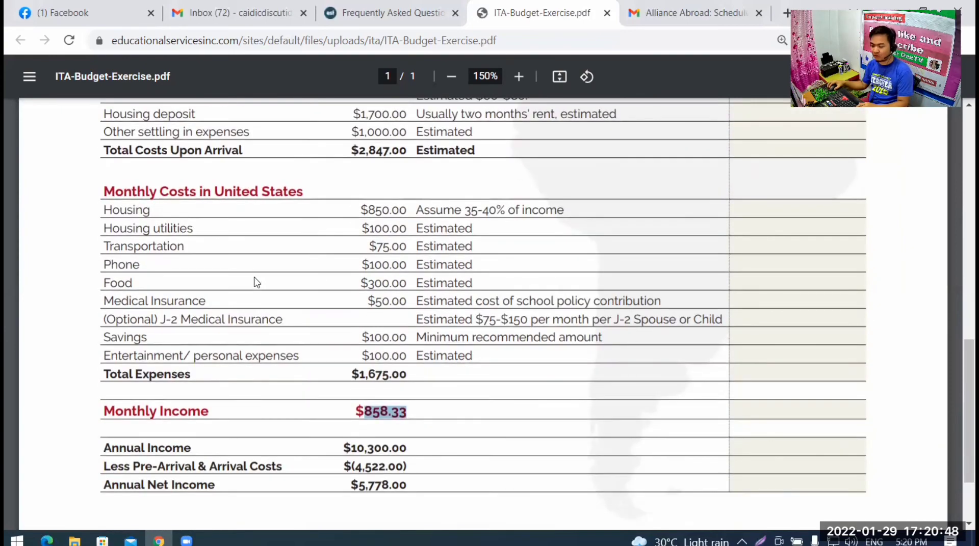
{"action": "mouse_move", "coordinate": [310, 341]}
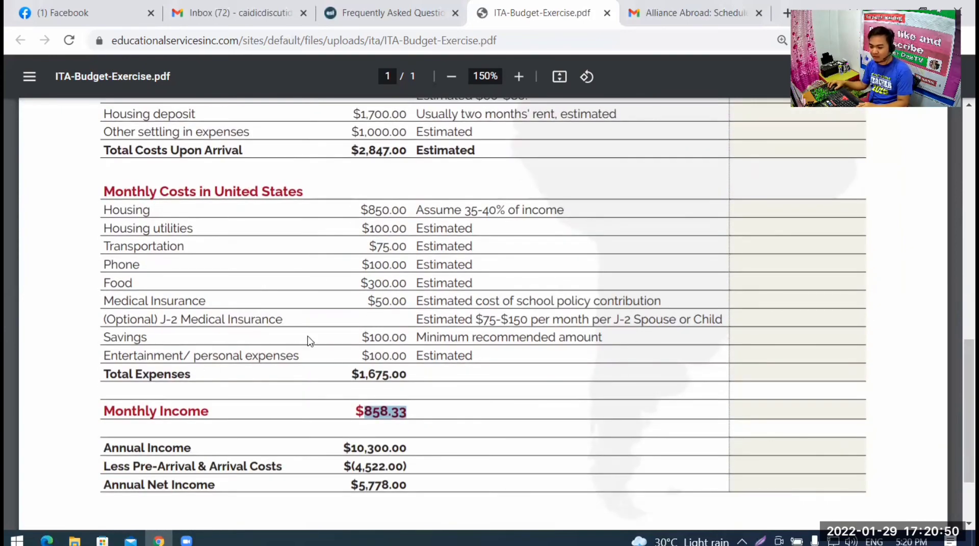
{"action": "mouse_move", "coordinate": [373, 215]}
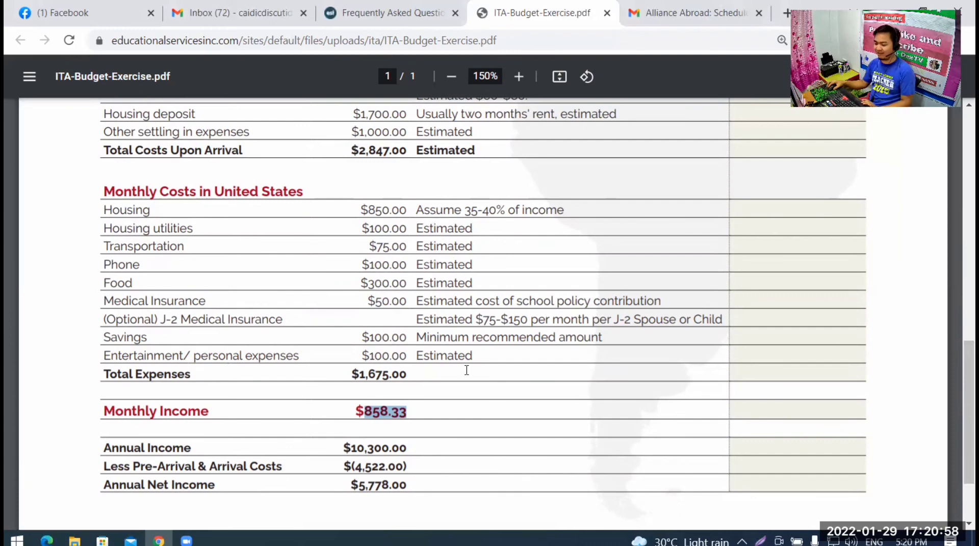
Scroll to the budget sheet's bottom, past the annual net income line to the footer.
{"action": "scroll", "scroll_direction": "down", "scroll_amount": 3}
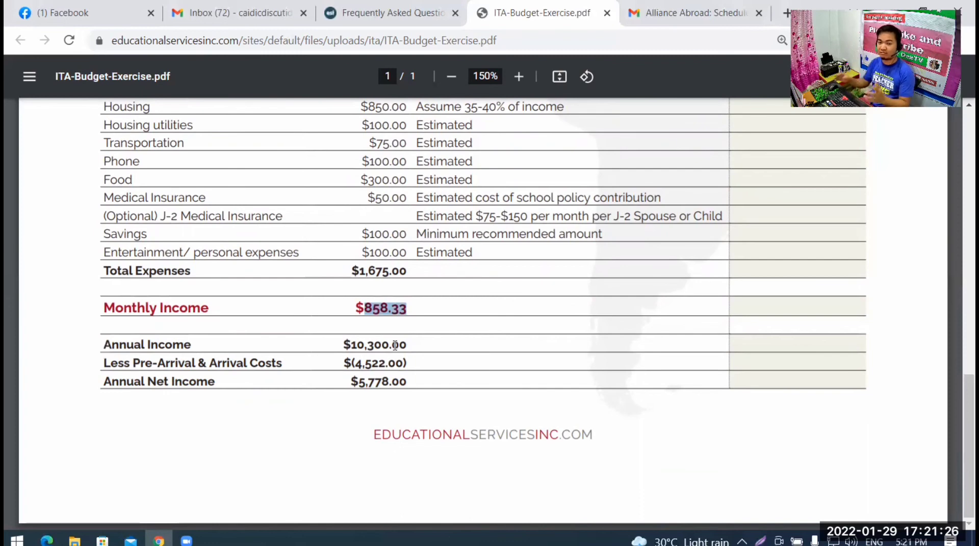
{"action": "mouse_move", "coordinate": [293, 358]}
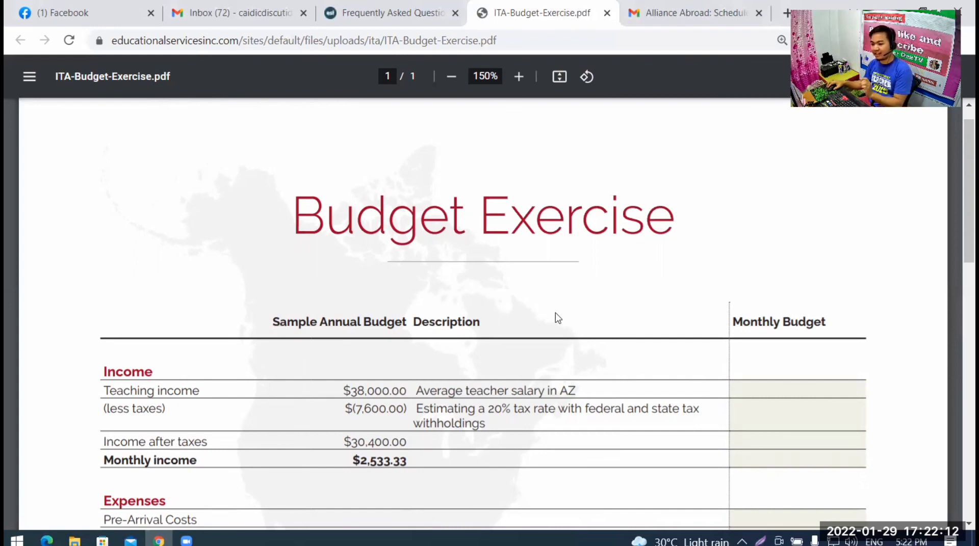
{"action": "mouse_move", "coordinate": [558, 313]}
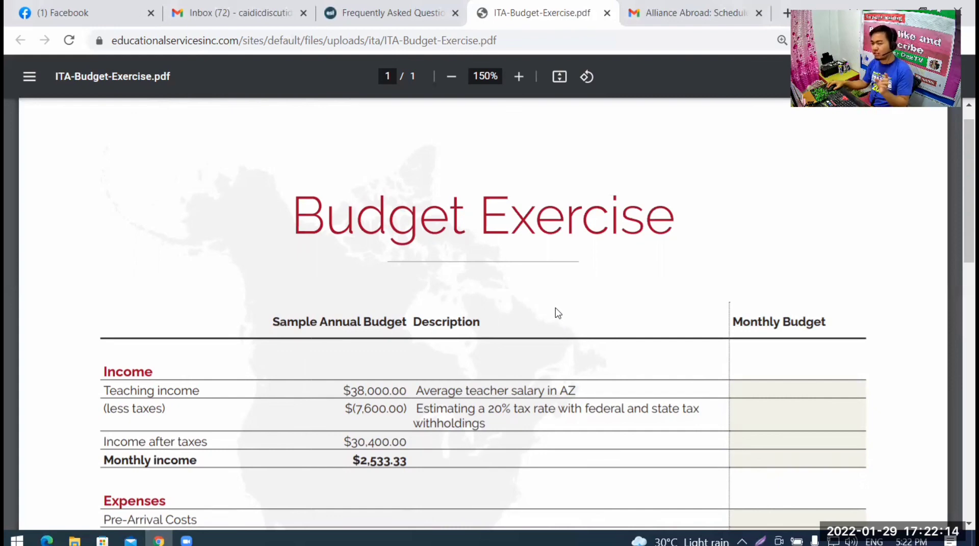